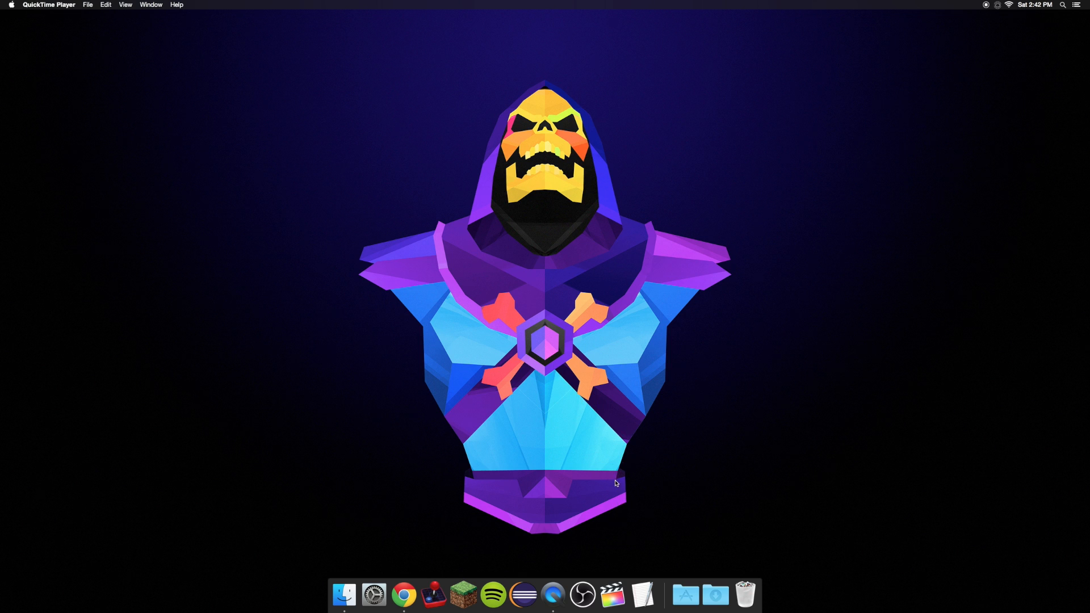
{"action": "mouse_move", "coordinate": [745, 594]}
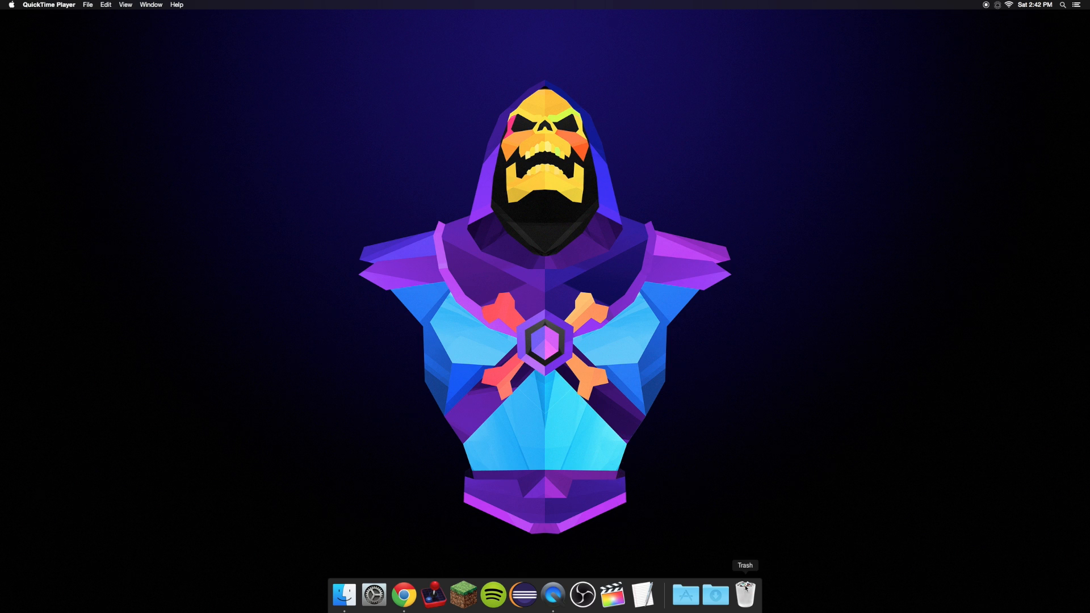
{"action": "mouse_move", "coordinate": [734, 513]}
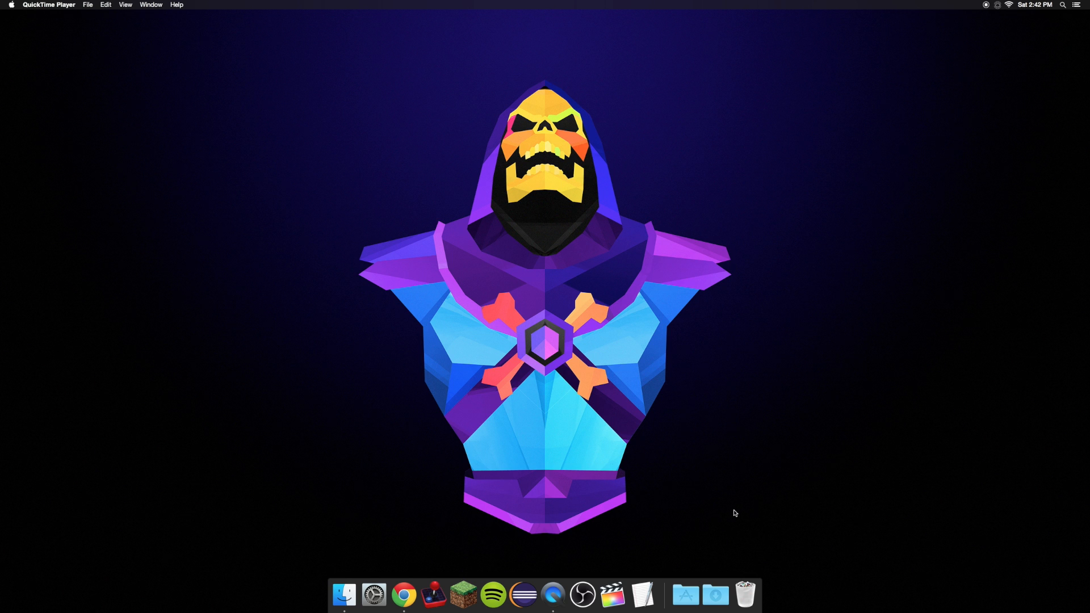
{"action": "mouse_move", "coordinate": [739, 493]}
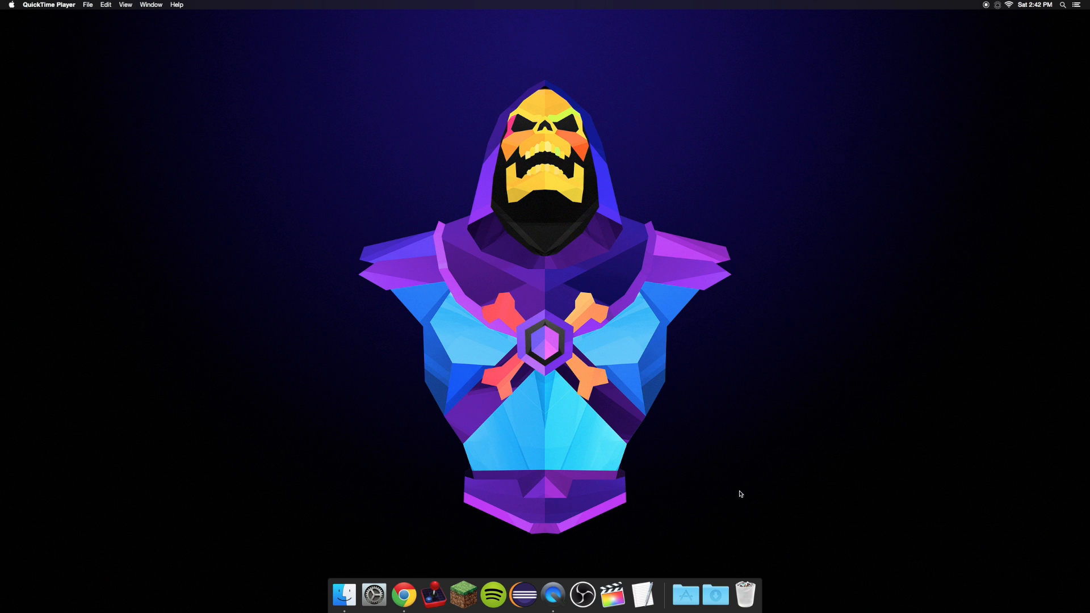
{"action": "mouse_move", "coordinate": [732, 512]}
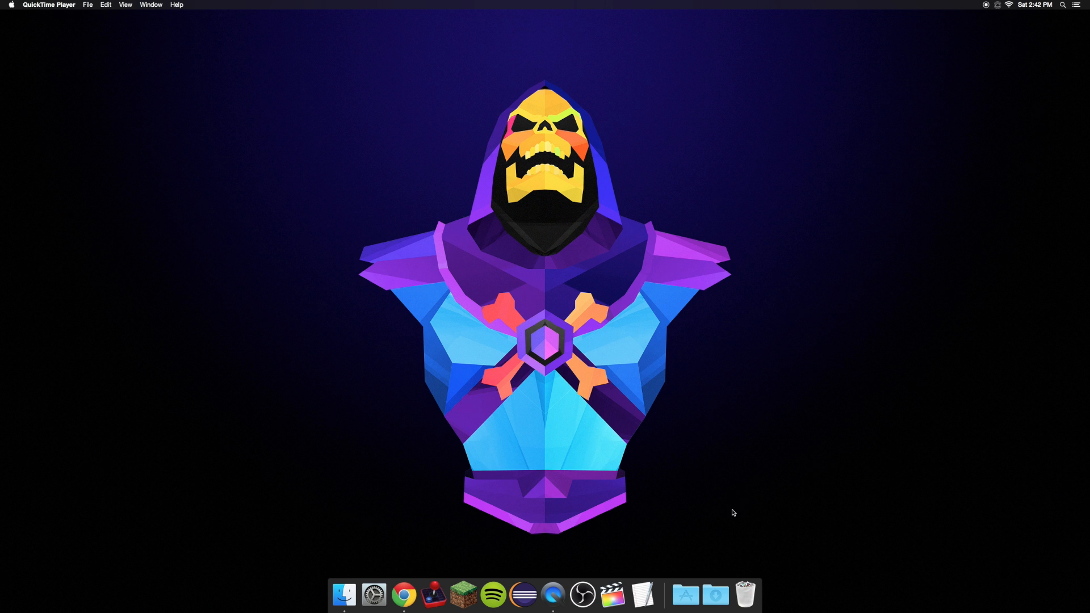
{"action": "mouse_move", "coordinate": [731, 503]}
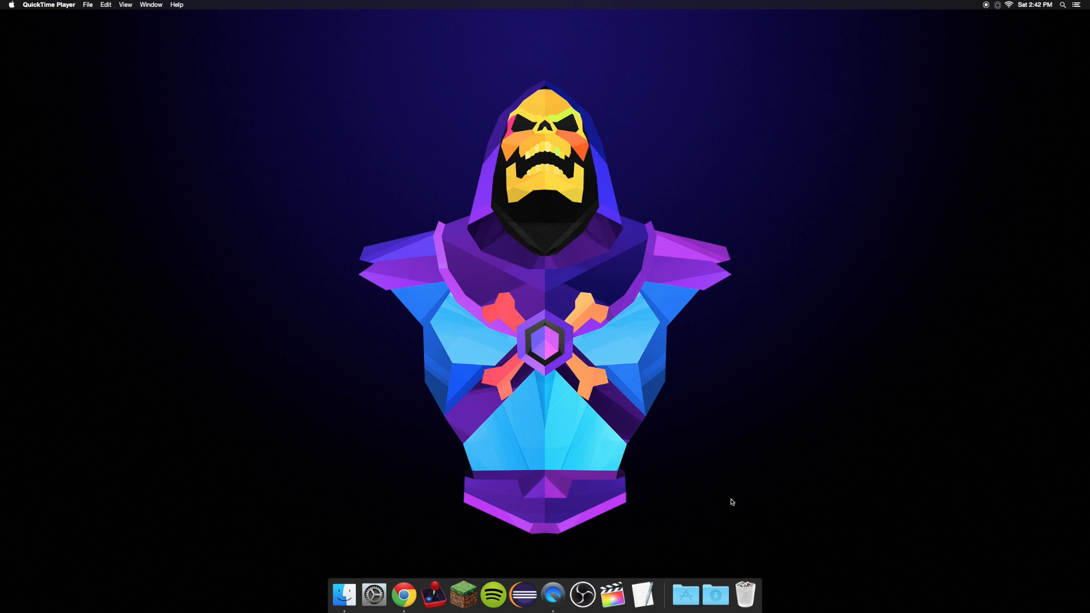
{"action": "mouse_move", "coordinate": [725, 496]}
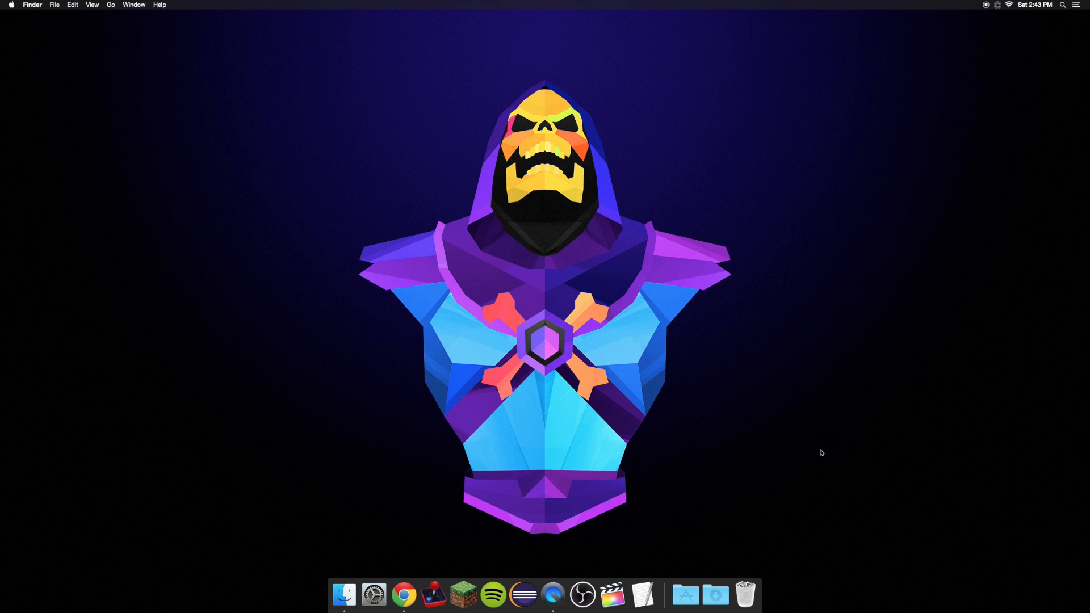
{"action": "mouse_move", "coordinate": [792, 458]}
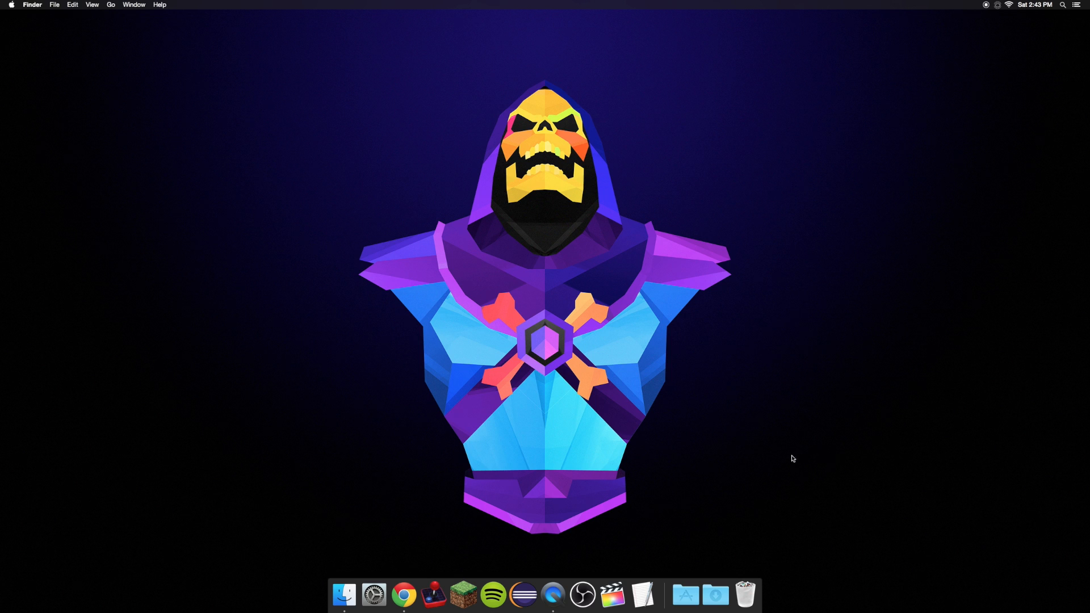
{"action": "mouse_move", "coordinate": [759, 585]}
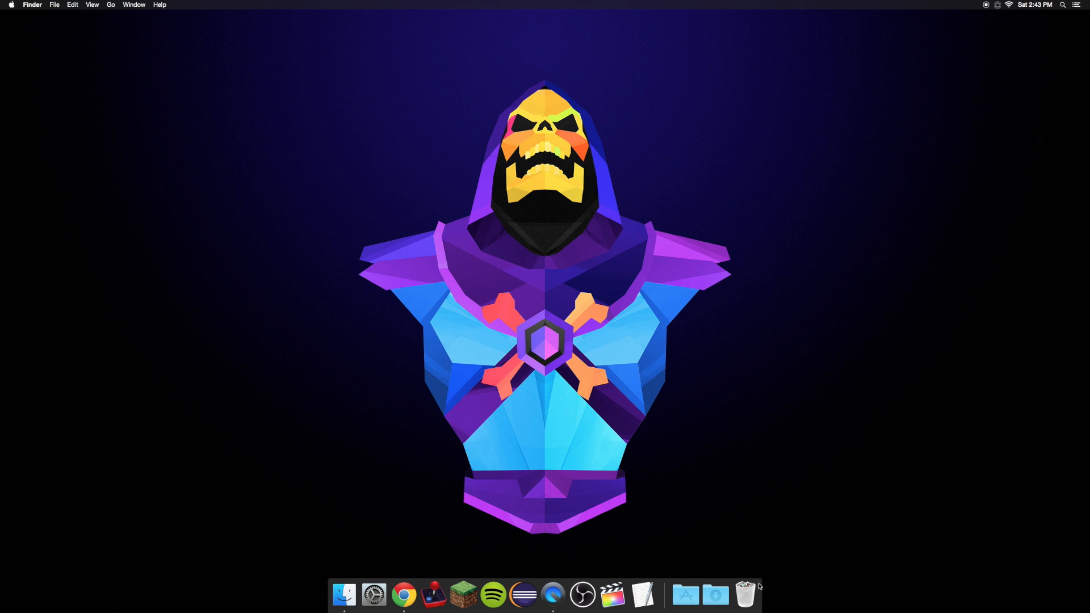
Step: Extract macProTrash.zip in the Downloads folder to produce the macProTrash folder
{"action": "left_click", "coordinate": [715, 594]}
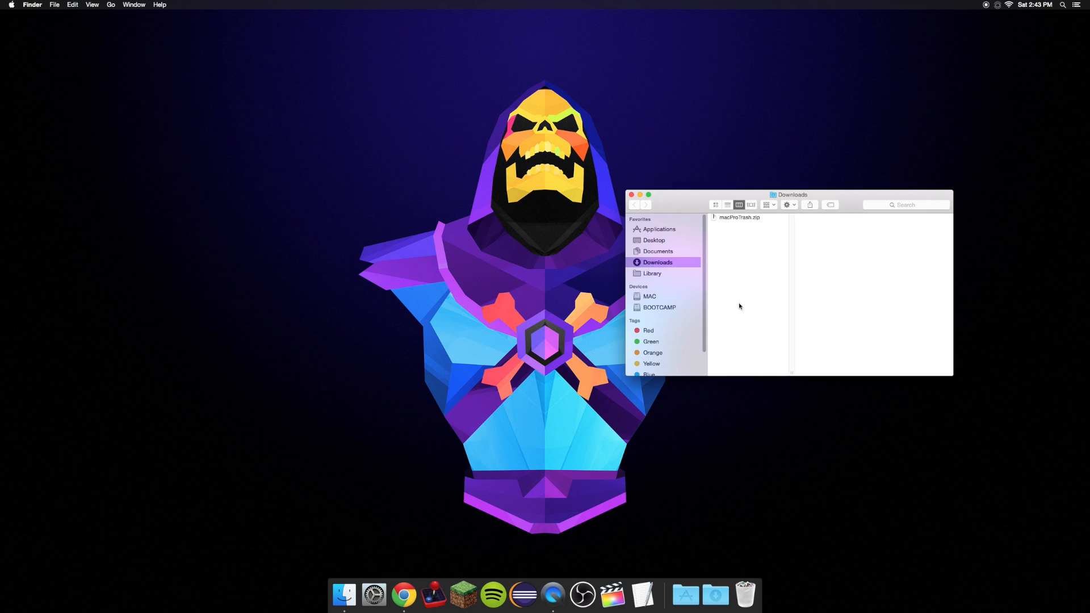
{"action": "mouse_move", "coordinate": [730, 219]}
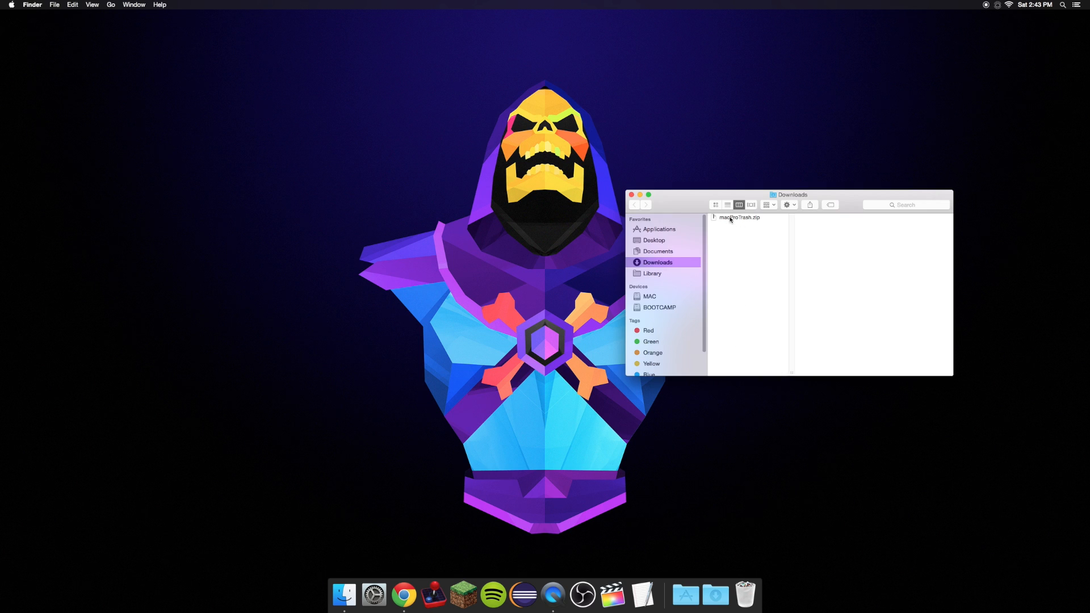
{"action": "left_click", "coordinate": [738, 218]}
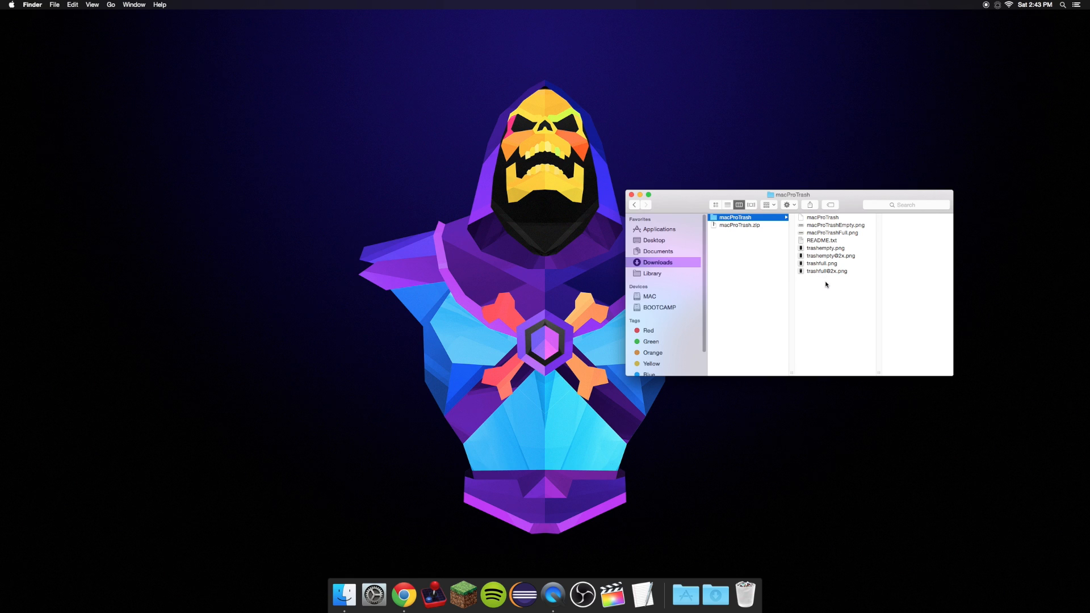
{"action": "mouse_move", "coordinate": [822, 271]}
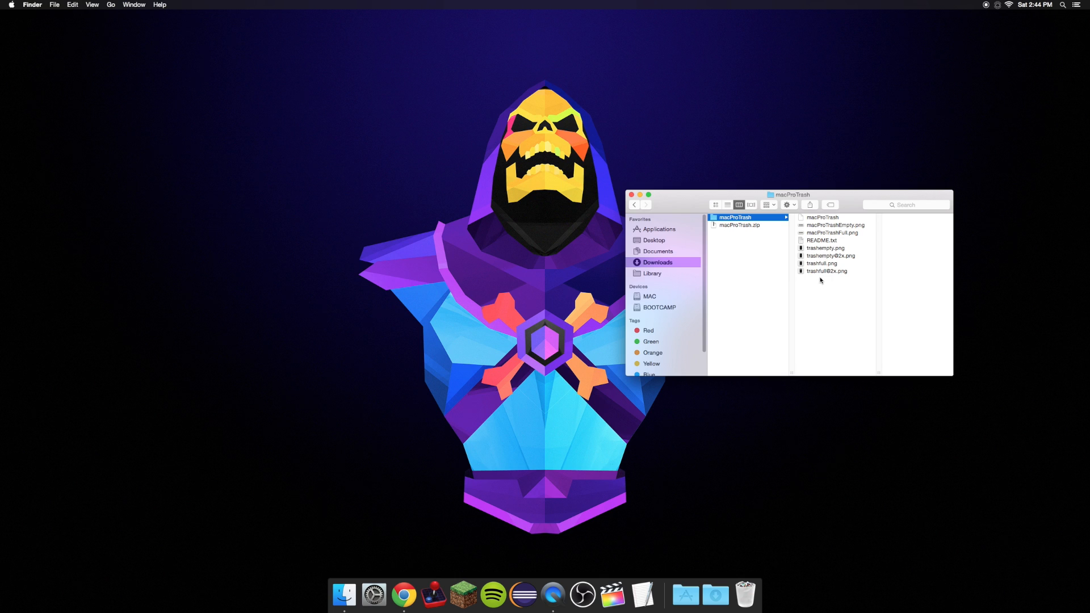
Step: Preview README.txt to read the installation notes pointing to Macintosh HD > System > Library
{"action": "left_click", "coordinate": [822, 240]}
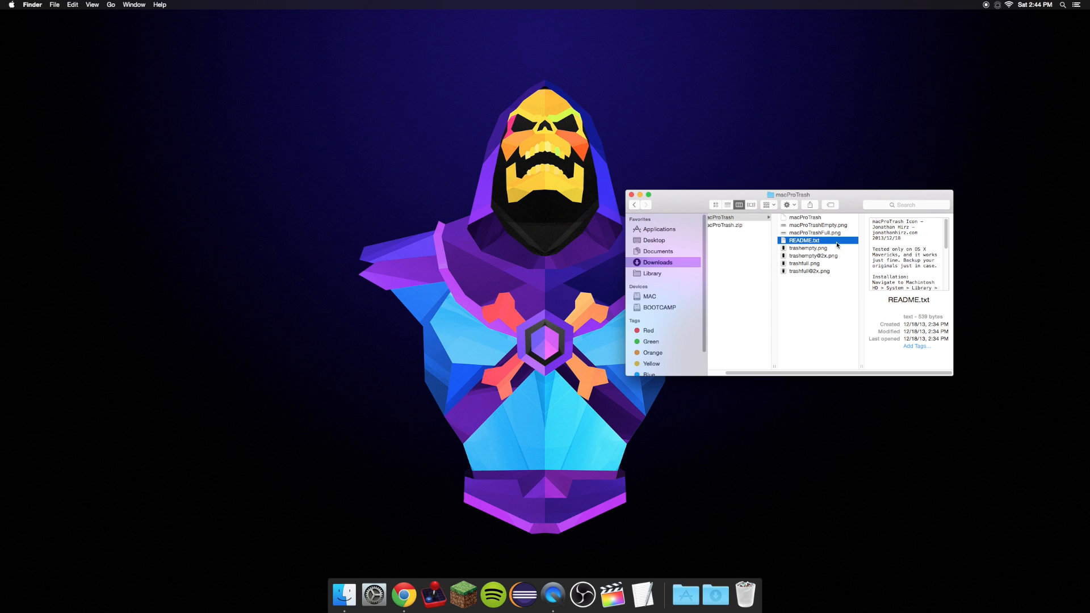
{"action": "mouse_move", "coordinate": [892, 243]}
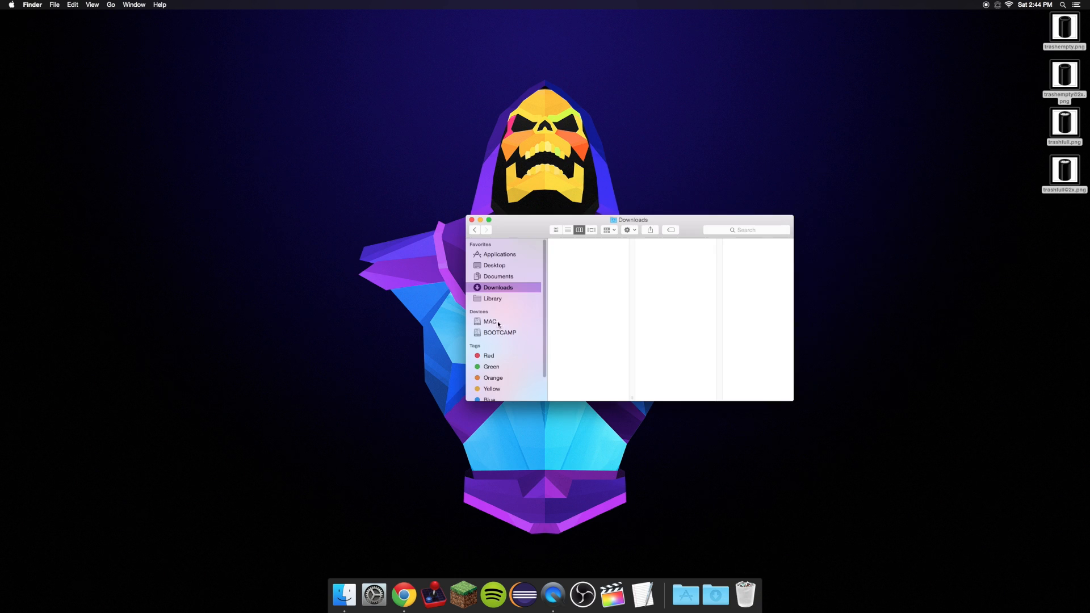
Step: Browse the MAC drive into System > Library > CoreServices and locate the Dock app
{"action": "left_click", "coordinate": [490, 321]}
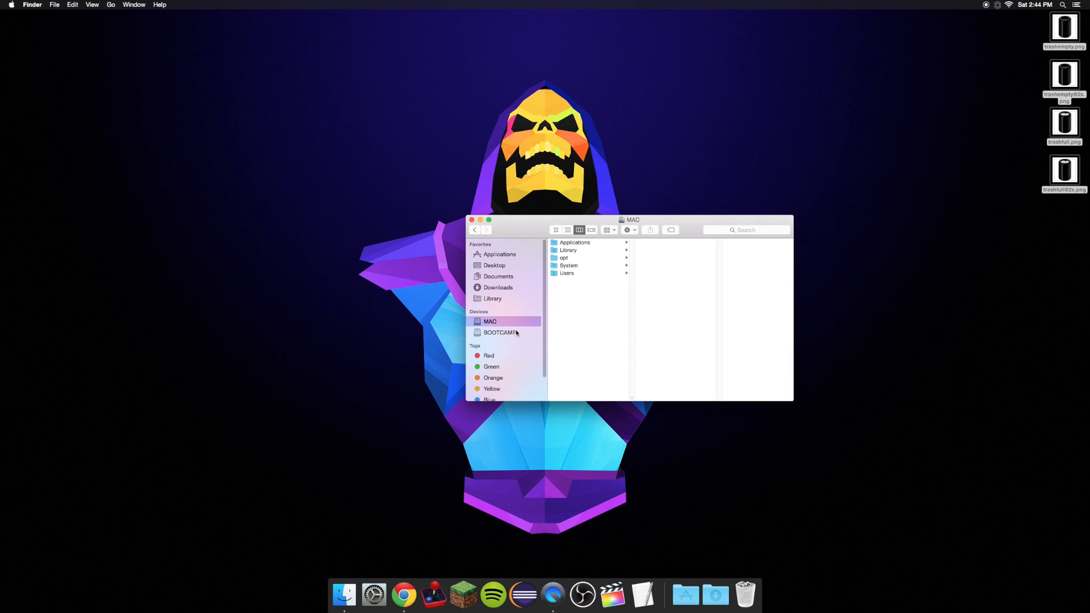
{"action": "mouse_move", "coordinate": [495, 321]}
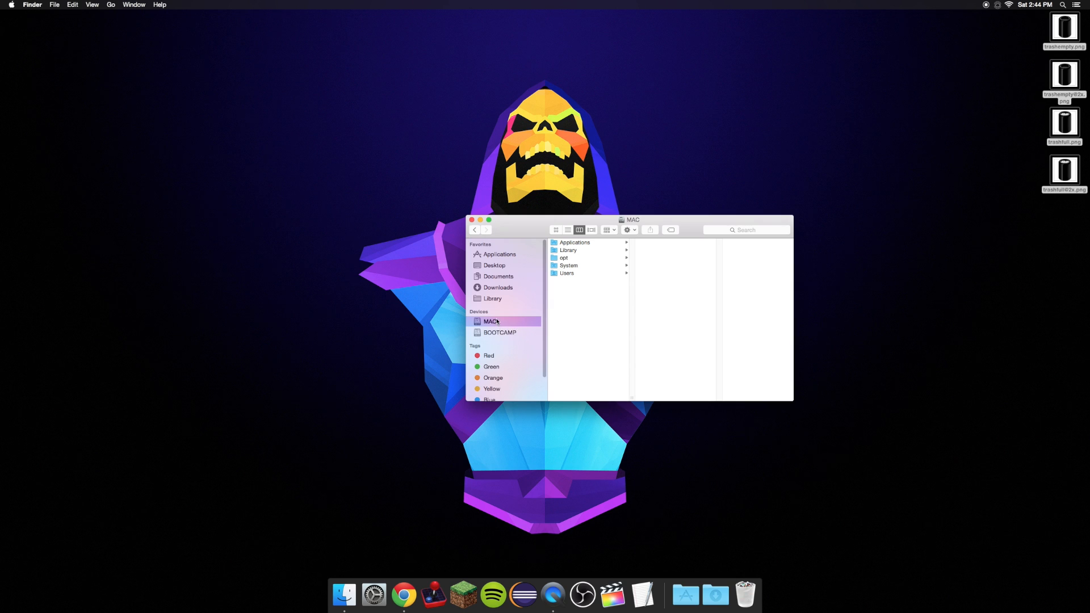
{"action": "left_click", "coordinate": [568, 264]}
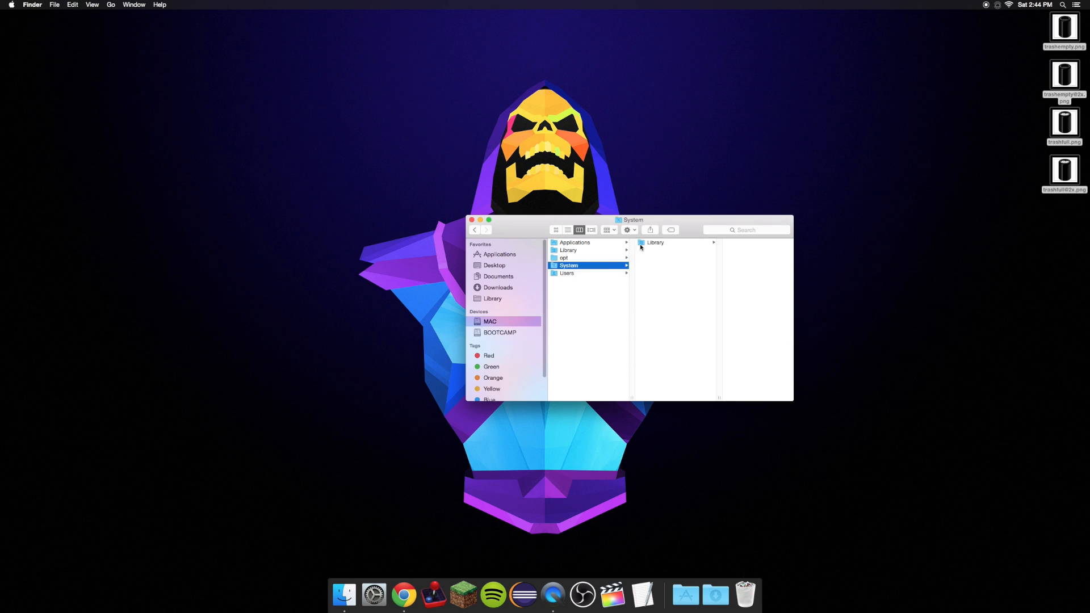
{"action": "left_click", "coordinate": [655, 243]}
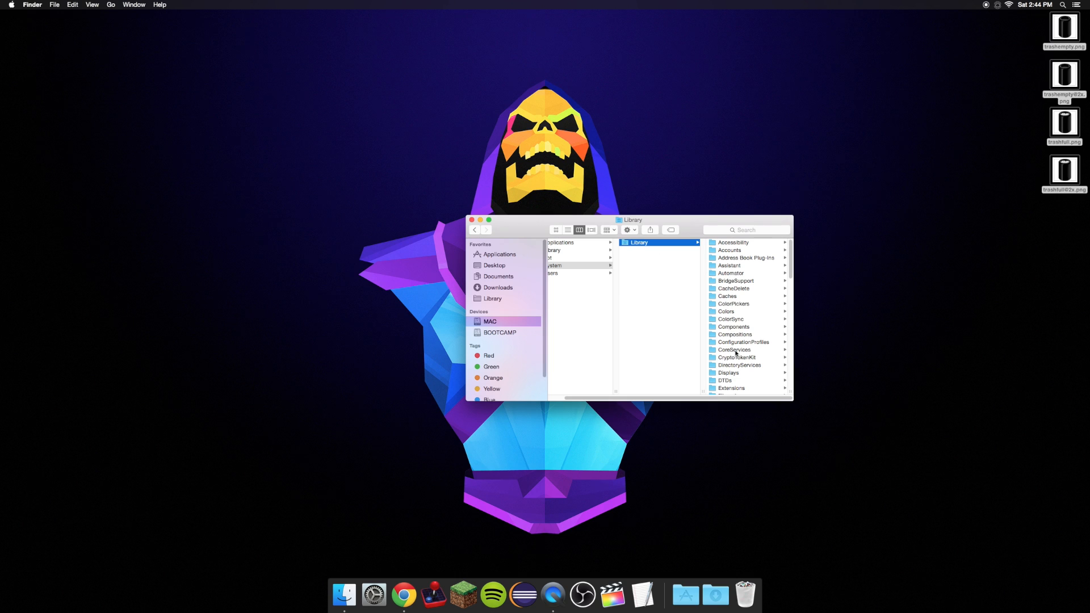
{"action": "left_click", "coordinate": [735, 349]}
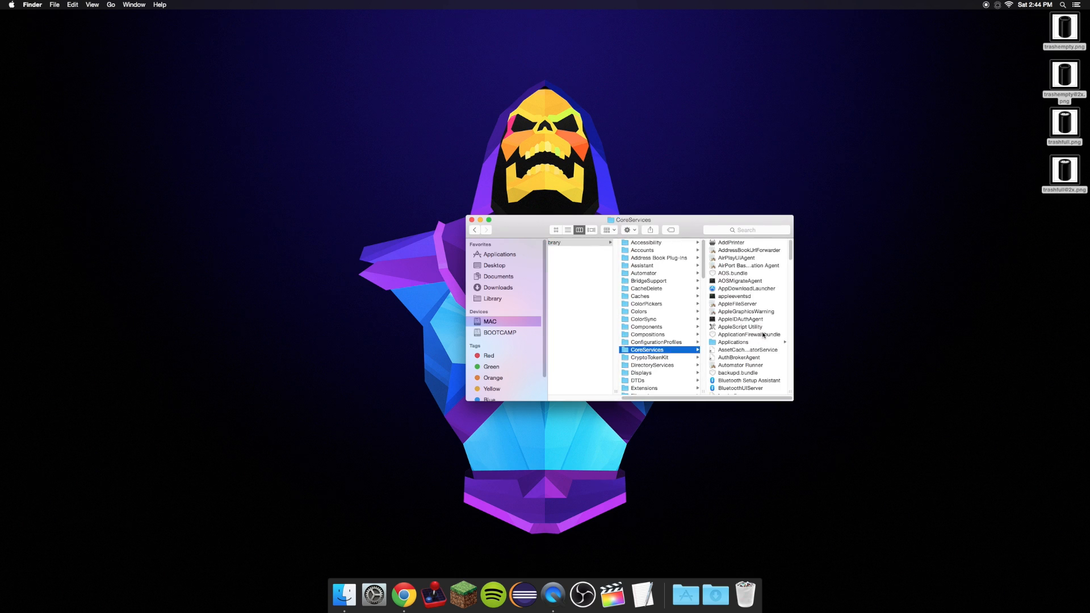
{"action": "scroll", "scroll_direction": "down", "scroll_amount": 3}
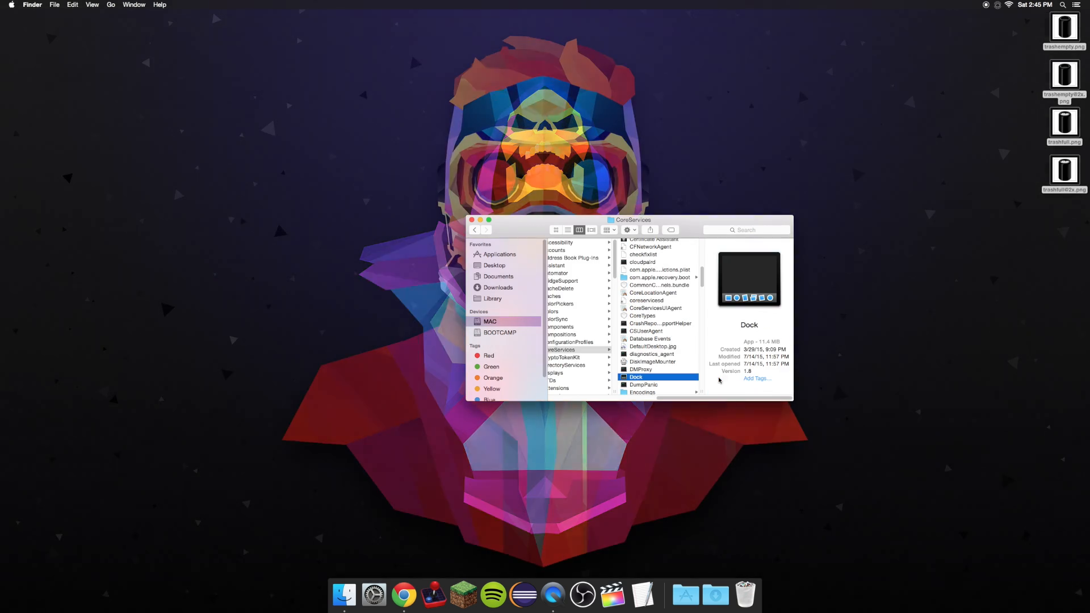
Step: Show the Dock app's package contents and browse into Contents > Resources
{"action": "right_click", "coordinate": [635, 376]}
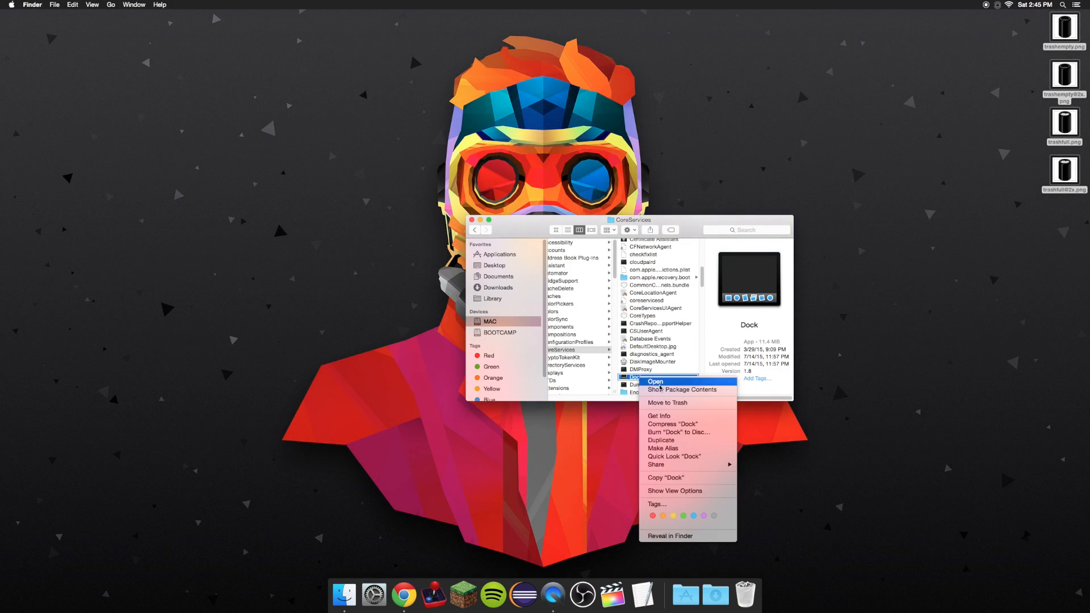
{"action": "left_click", "coordinate": [683, 389]}
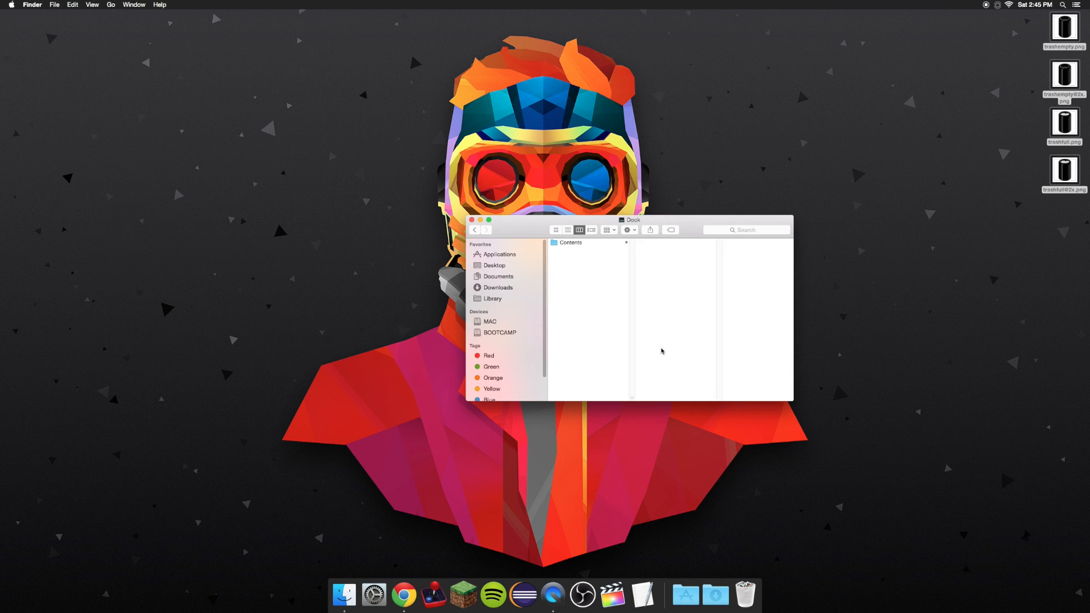
{"action": "left_click", "coordinate": [569, 243]}
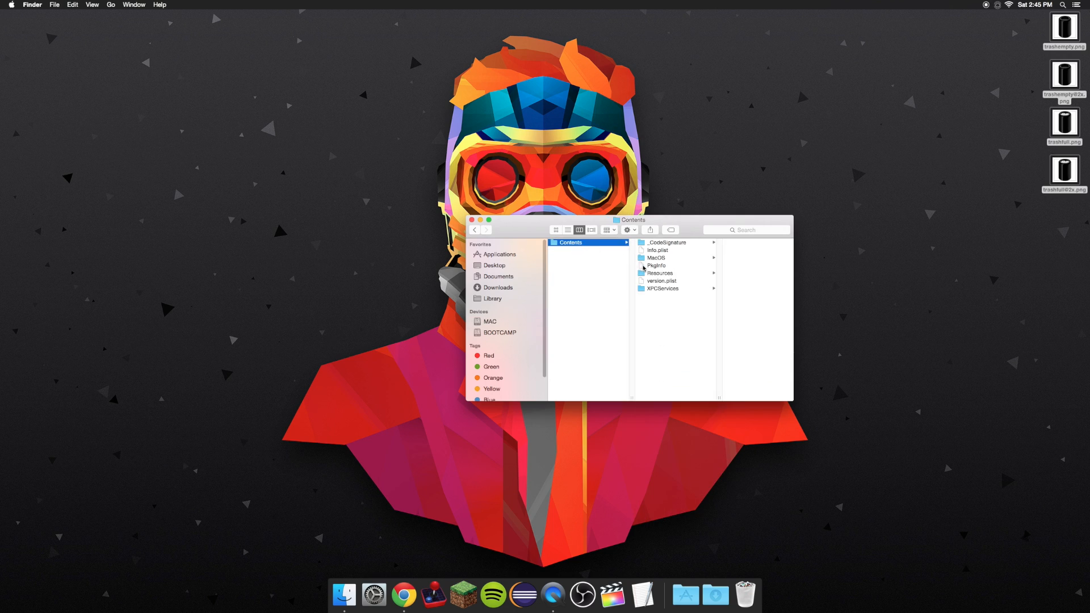
{"action": "left_click", "coordinate": [659, 273]}
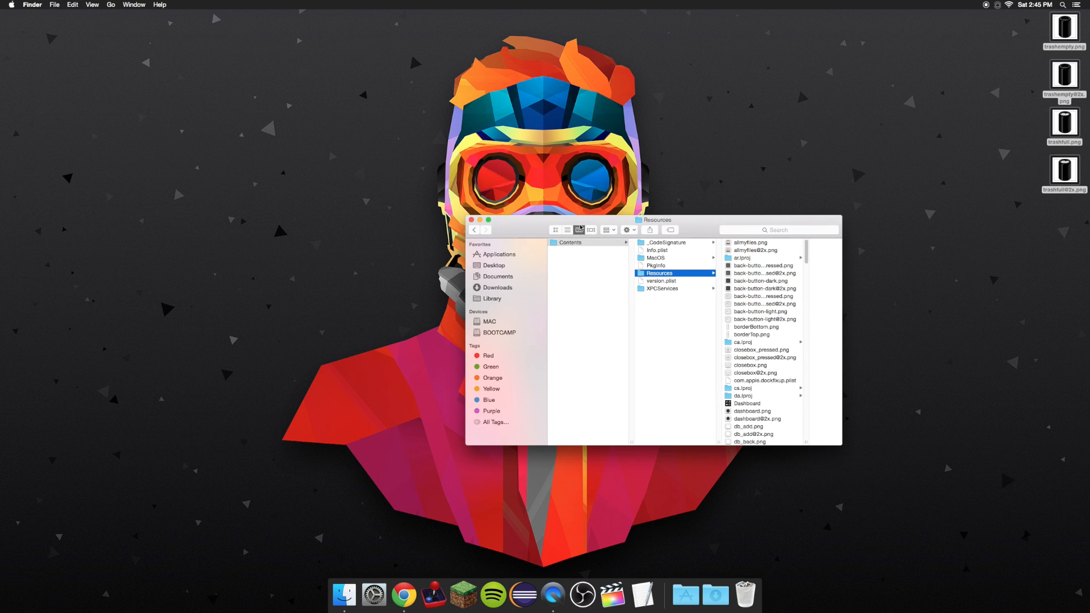
Step: Switch the Resources folder to icon thumbnails to reveal the existing trashempty and trashfull images
{"action": "left_click", "coordinate": [555, 229]}
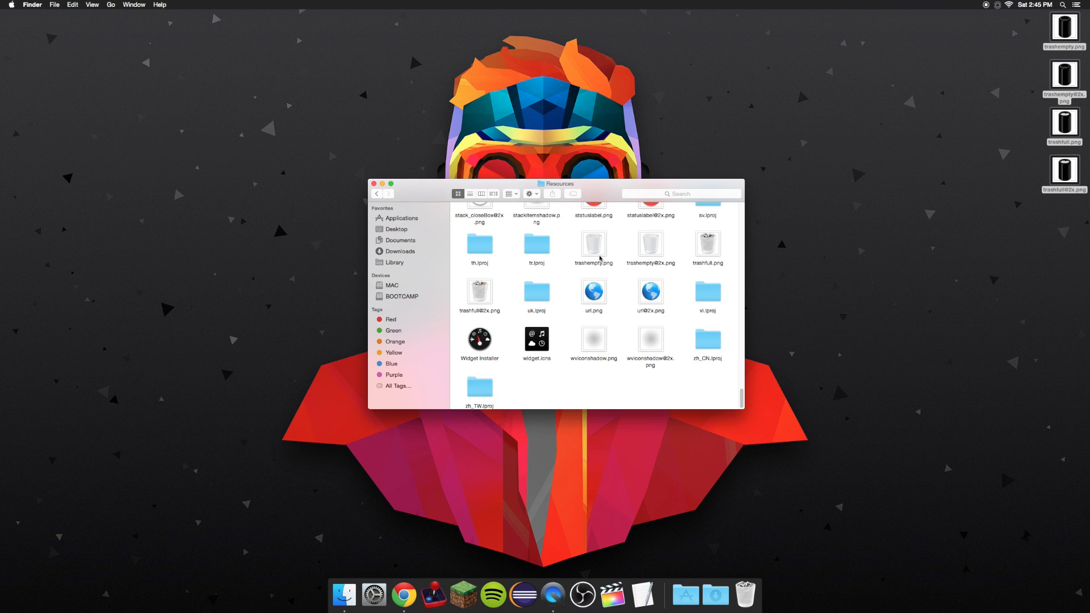
{"action": "mouse_move", "coordinate": [611, 248]}
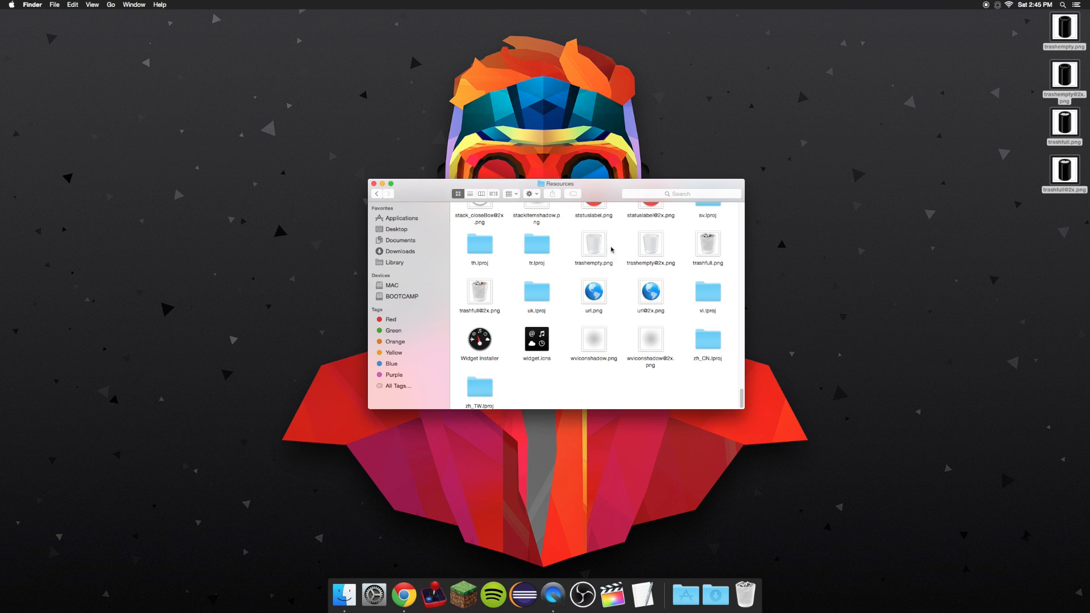
{"action": "mouse_move", "coordinate": [577, 251]}
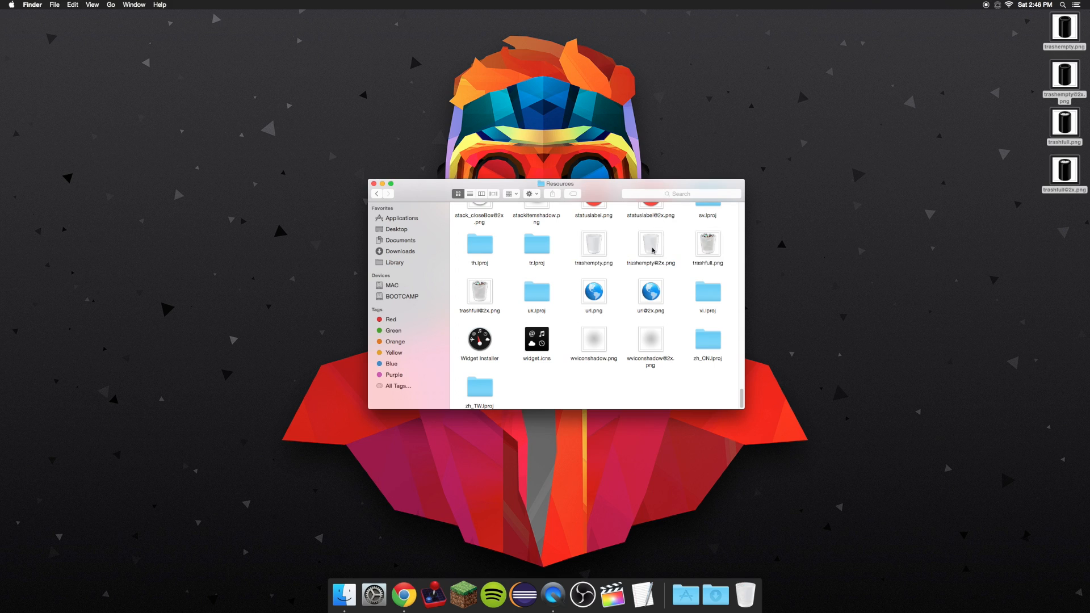
{"action": "mouse_move", "coordinate": [634, 255]}
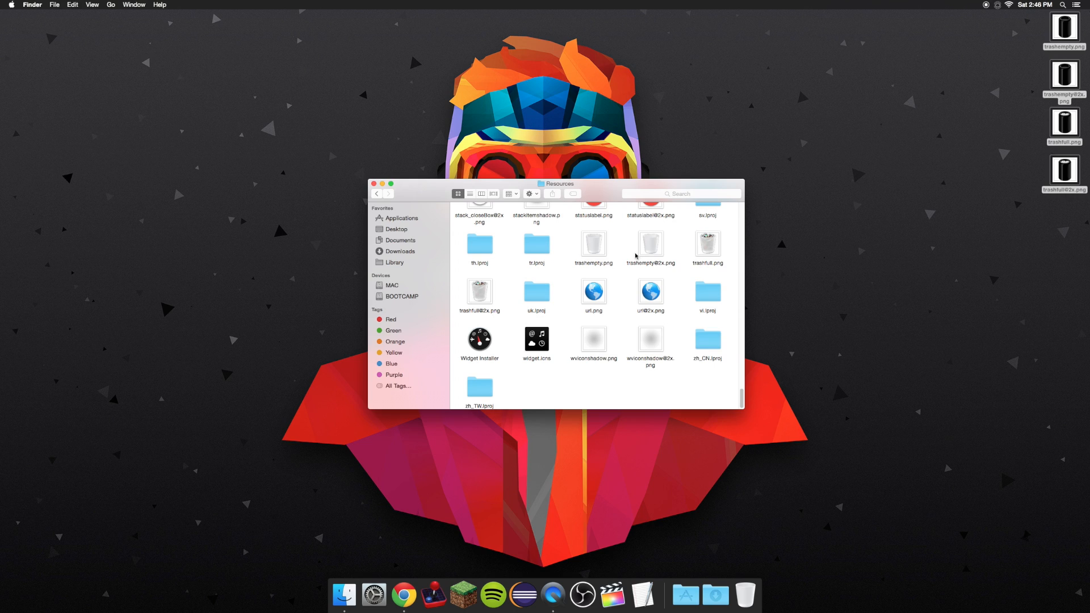
{"action": "mouse_move", "coordinate": [657, 250]}
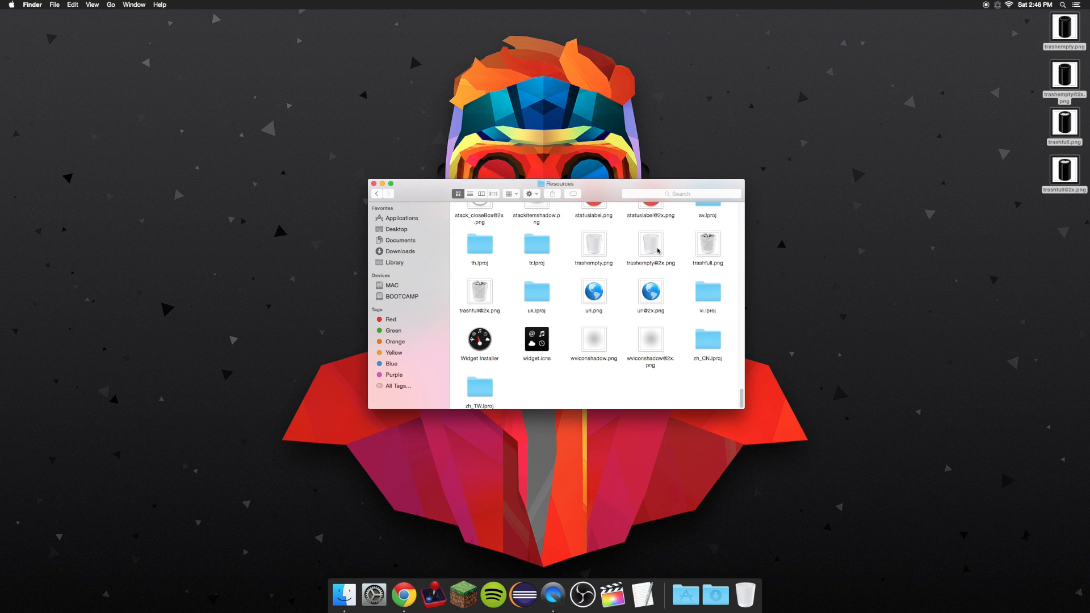
{"action": "mouse_move", "coordinate": [648, 279]}
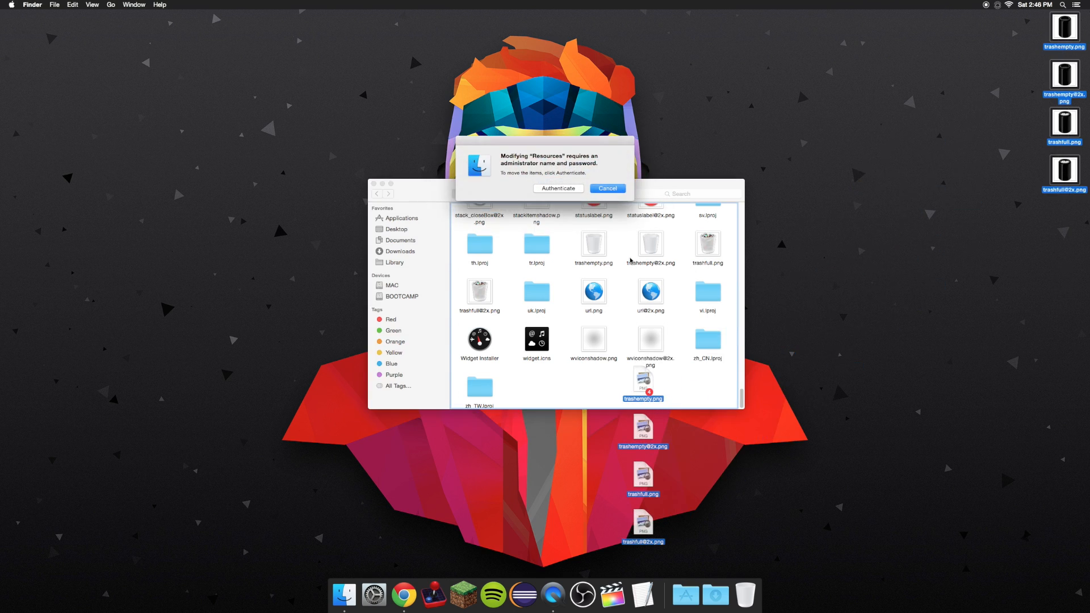
Step: Authenticate and replace all four existing trash images with the Mac Pro cylinder PNGs, confirming the admin password
{"action": "left_click", "coordinate": [558, 188]}
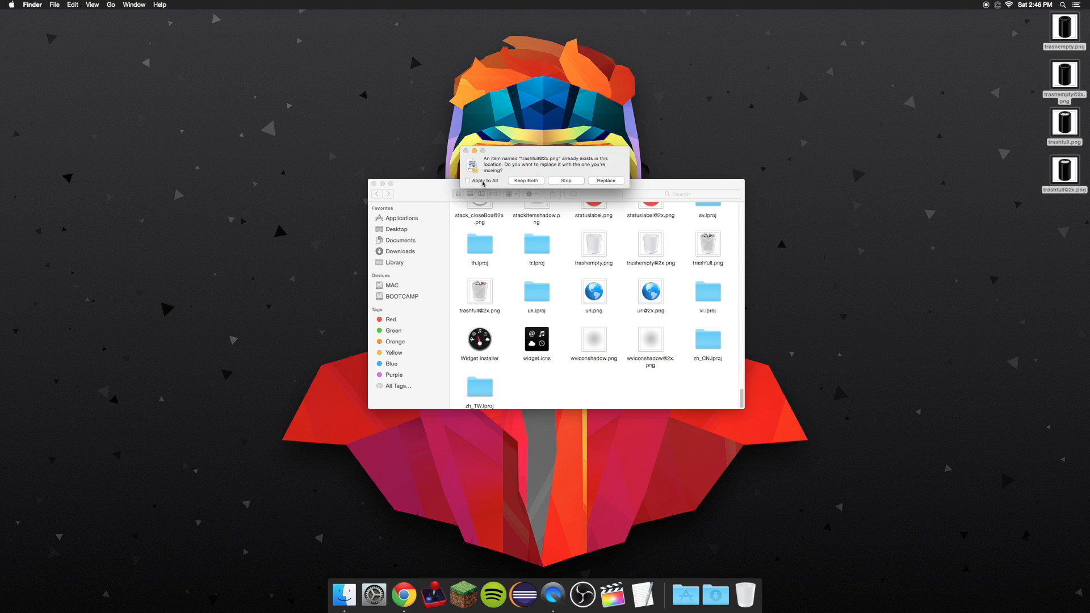
{"action": "left_click", "coordinate": [467, 180]}
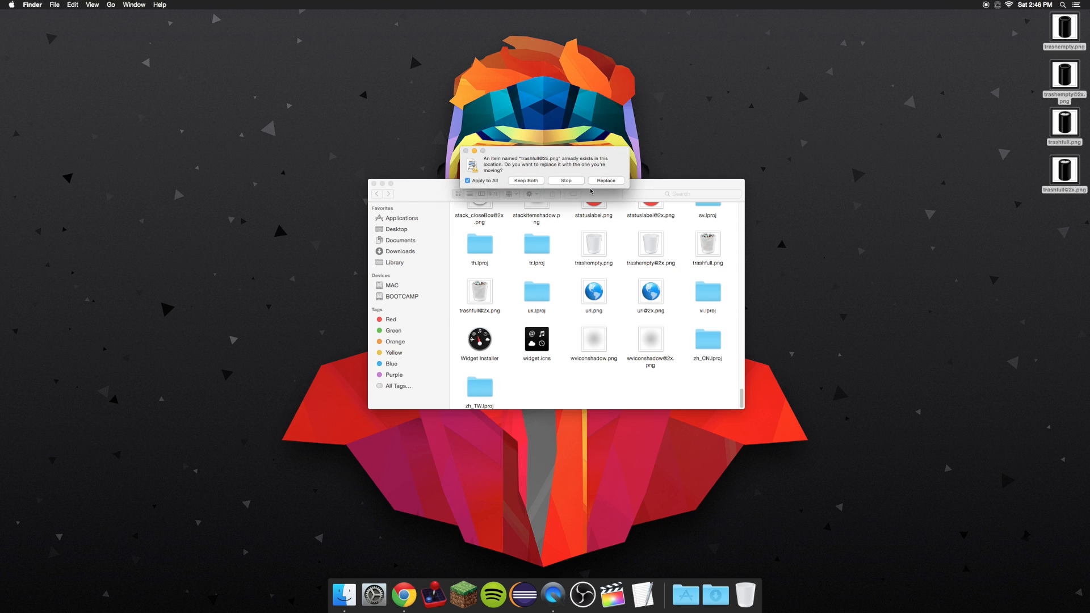
{"action": "left_click", "coordinate": [605, 180]}
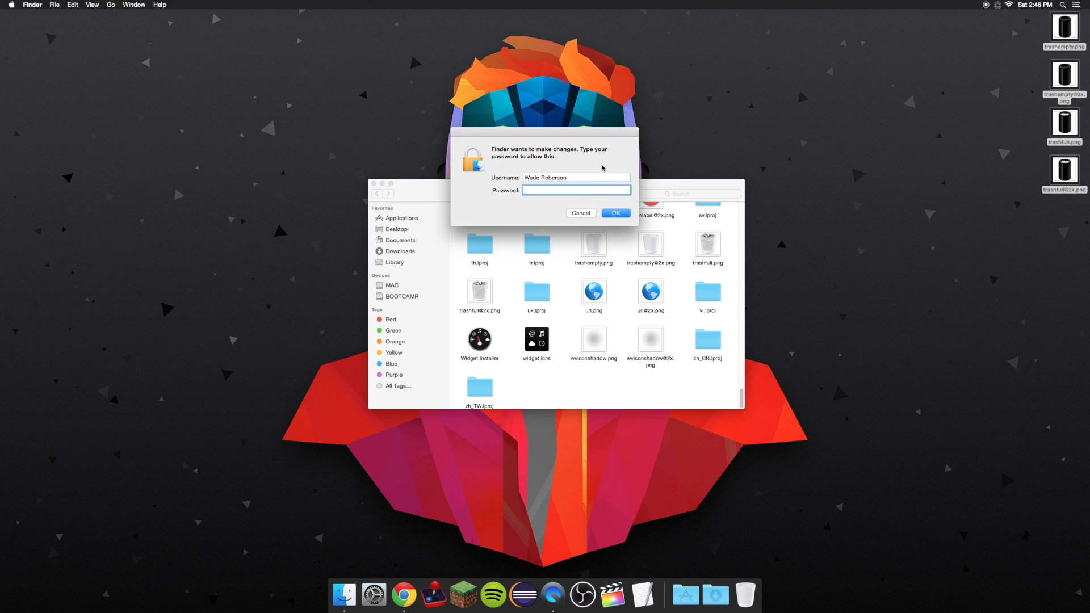
{"action": "left_click", "coordinate": [579, 212]}
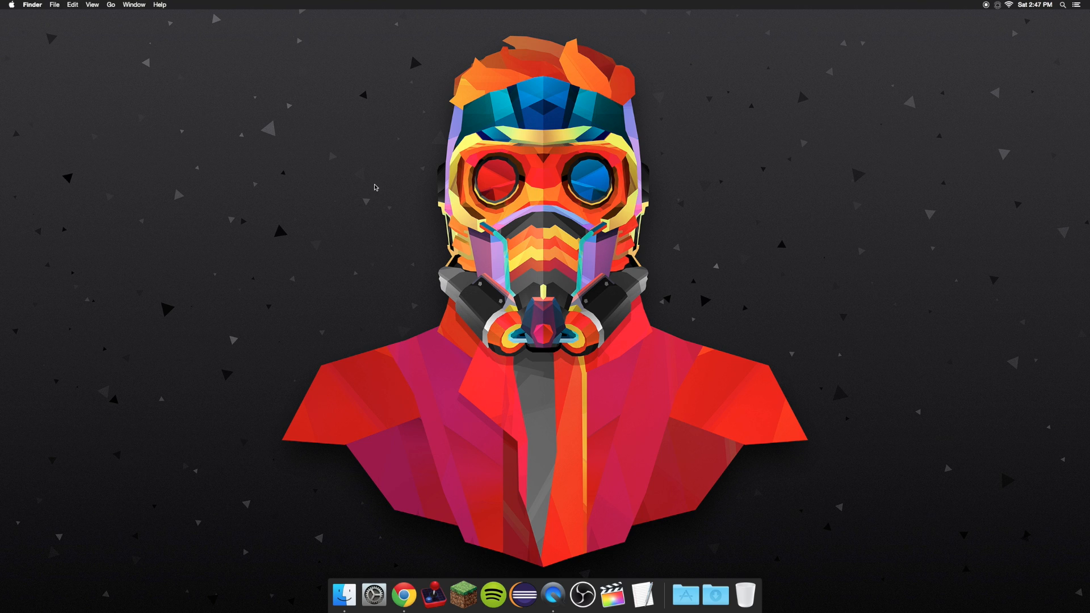
{"action": "mouse_move", "coordinate": [746, 596]}
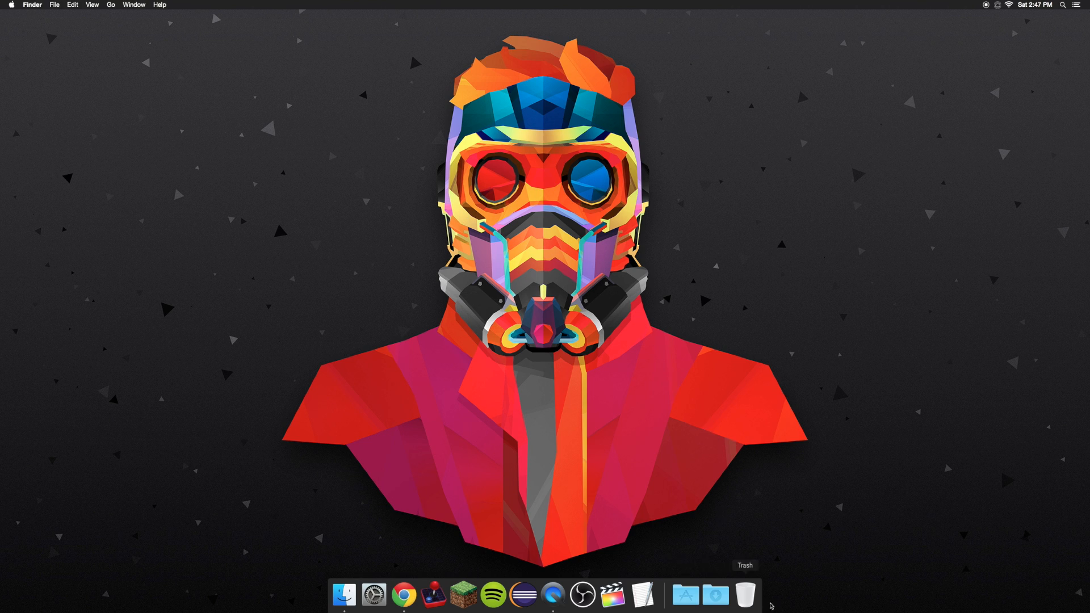
{"action": "mouse_move", "coordinate": [759, 595]}
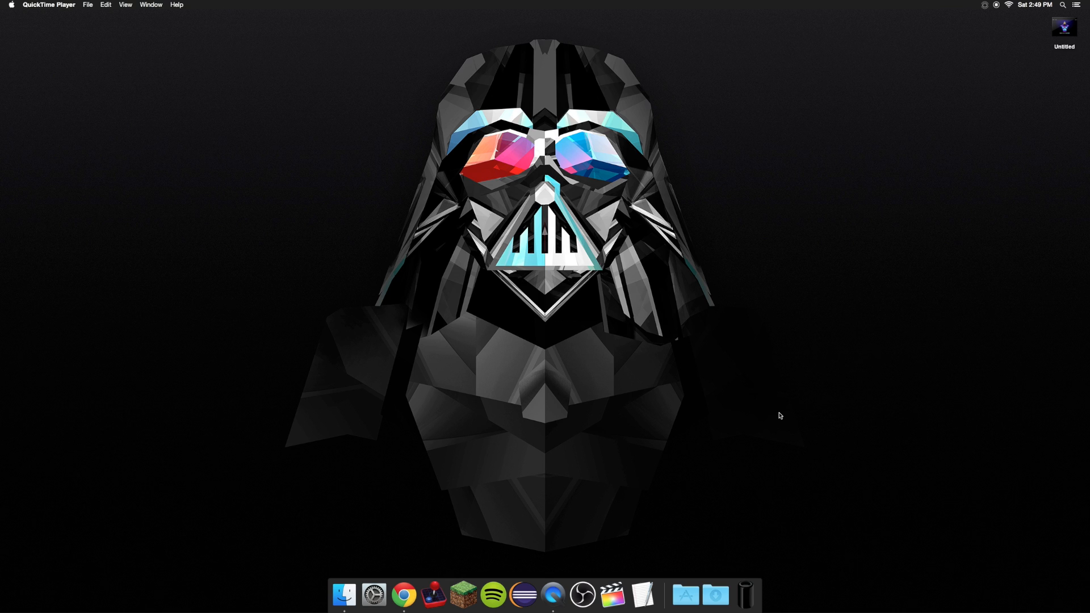
{"action": "mouse_move", "coordinate": [782, 497]}
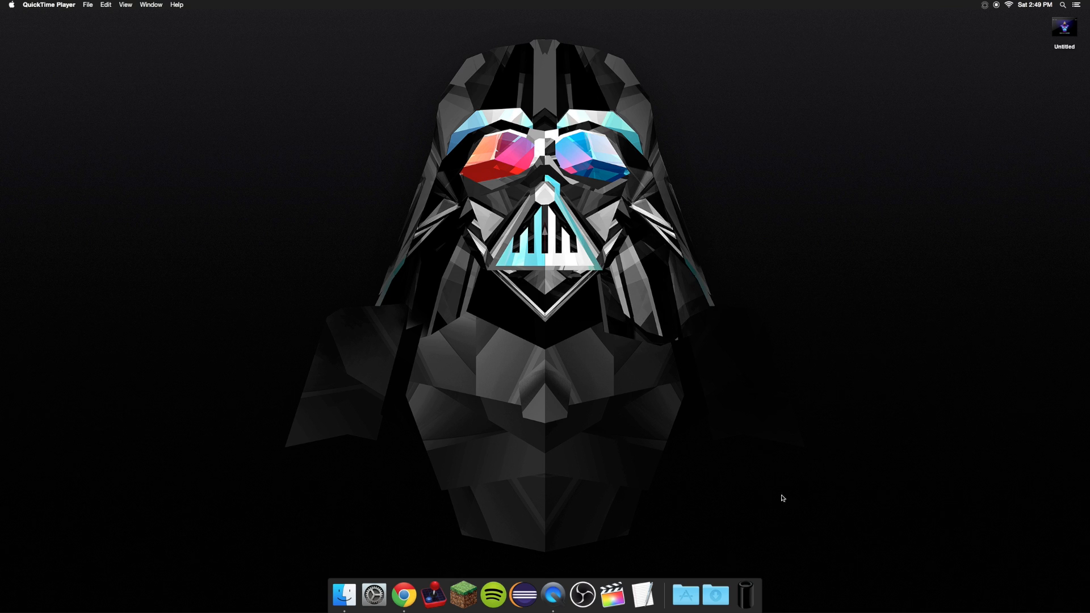
{"action": "mouse_move", "coordinate": [745, 594]}
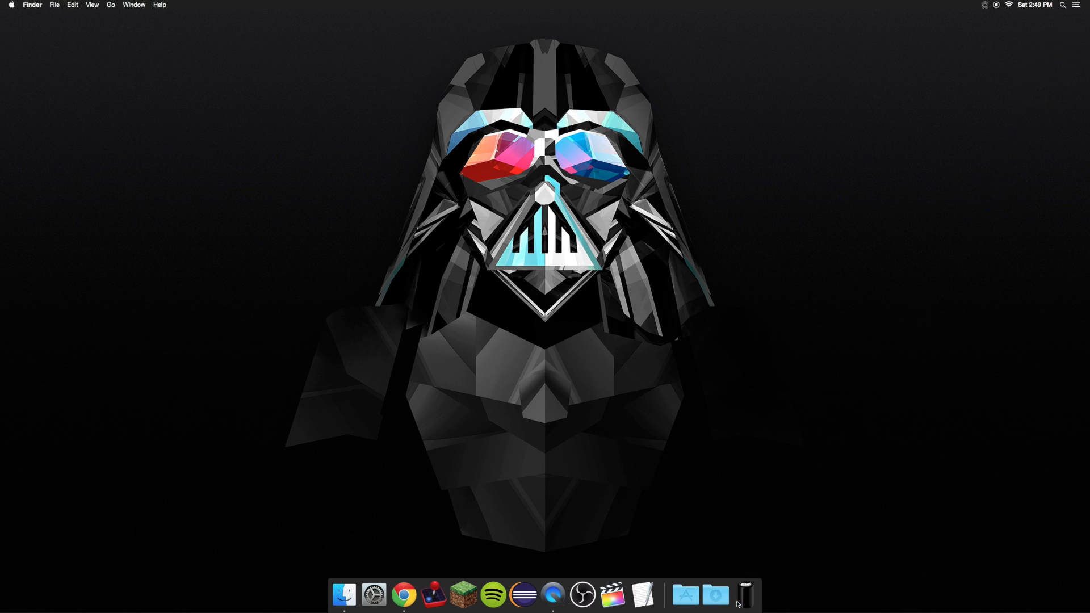
{"action": "left_click", "coordinate": [745, 595]}
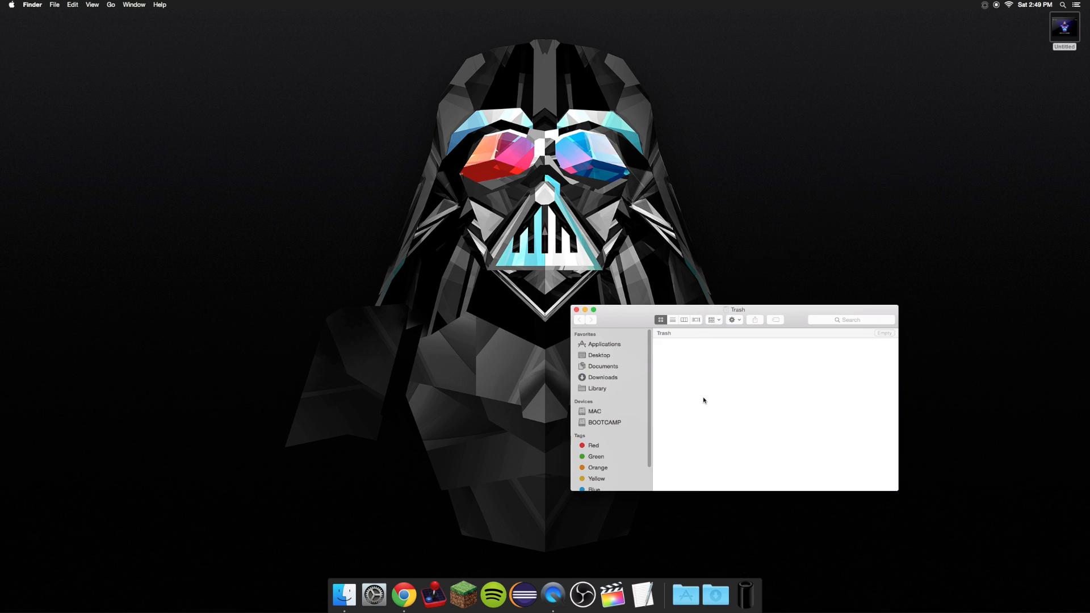
{"action": "left_click", "coordinate": [575, 310]}
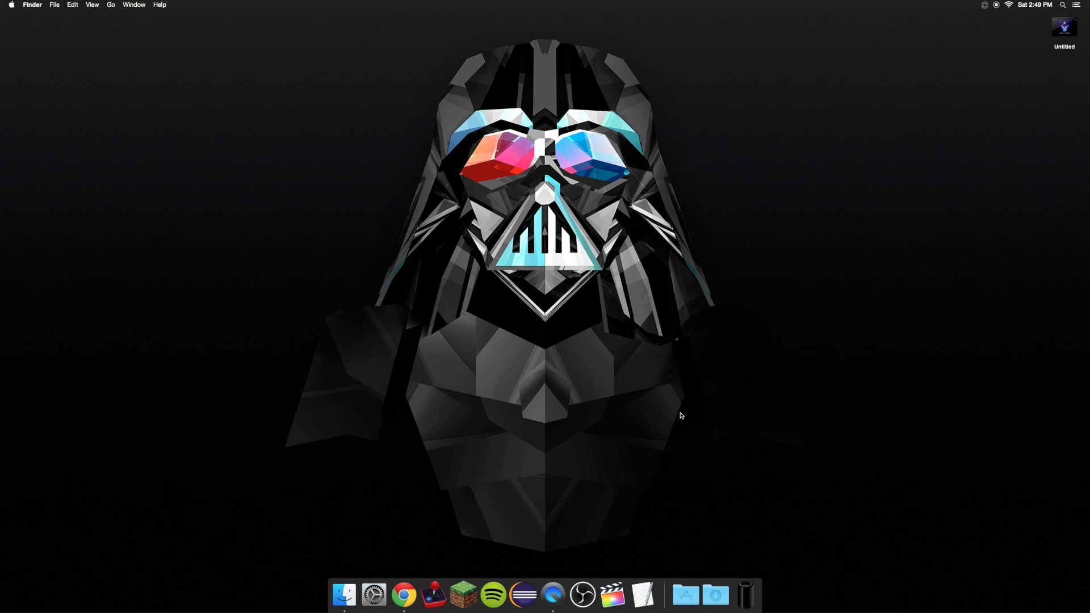
{"action": "mouse_move", "coordinate": [742, 432]}
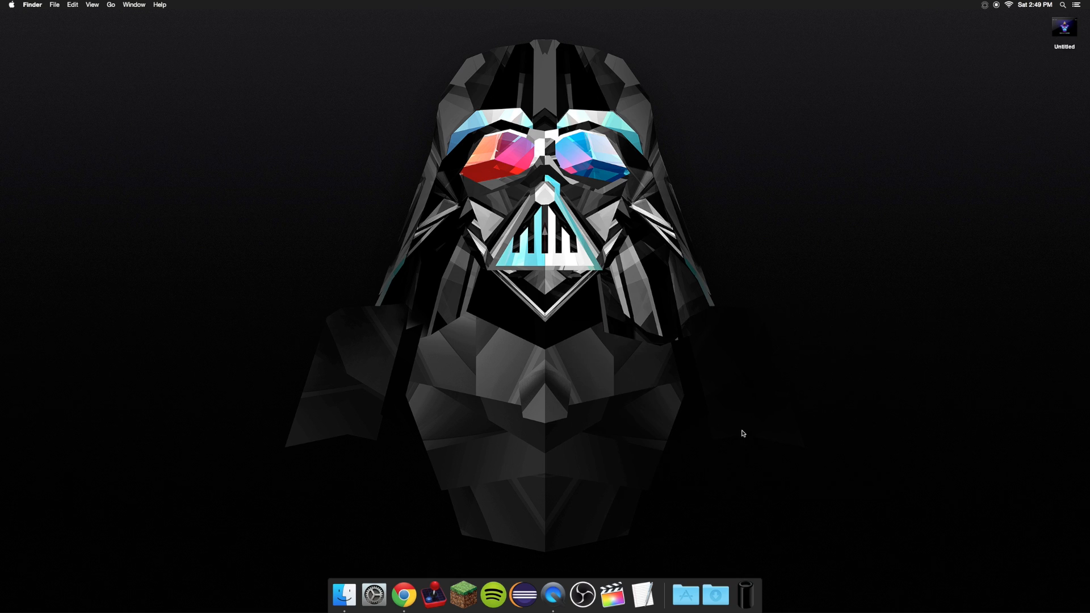
{"action": "mouse_move", "coordinate": [753, 454]}
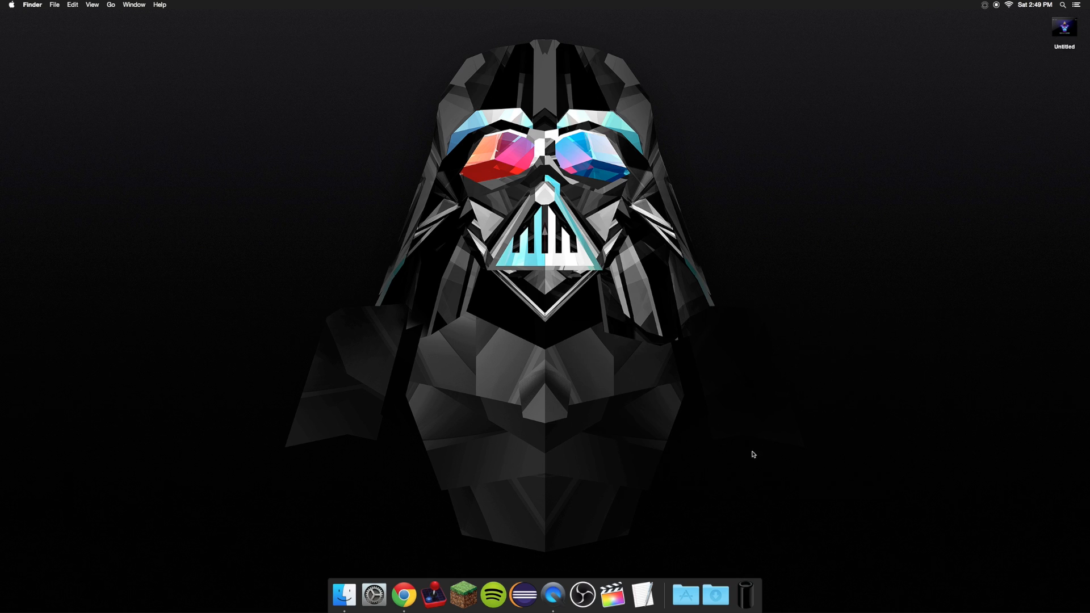
{"action": "mouse_move", "coordinate": [664, 416]}
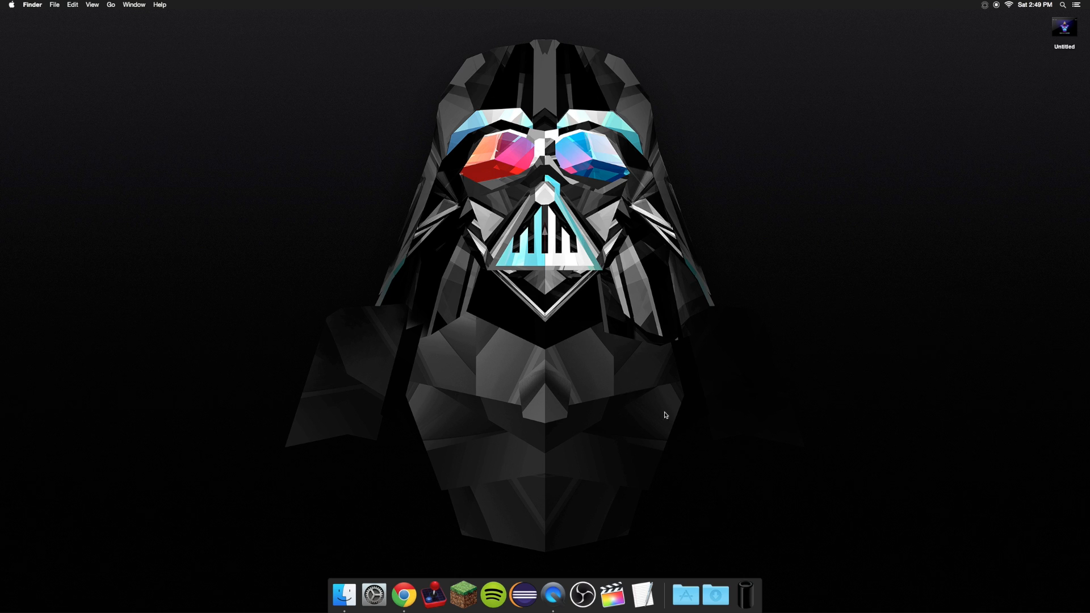
{"action": "mouse_move", "coordinate": [705, 435]}
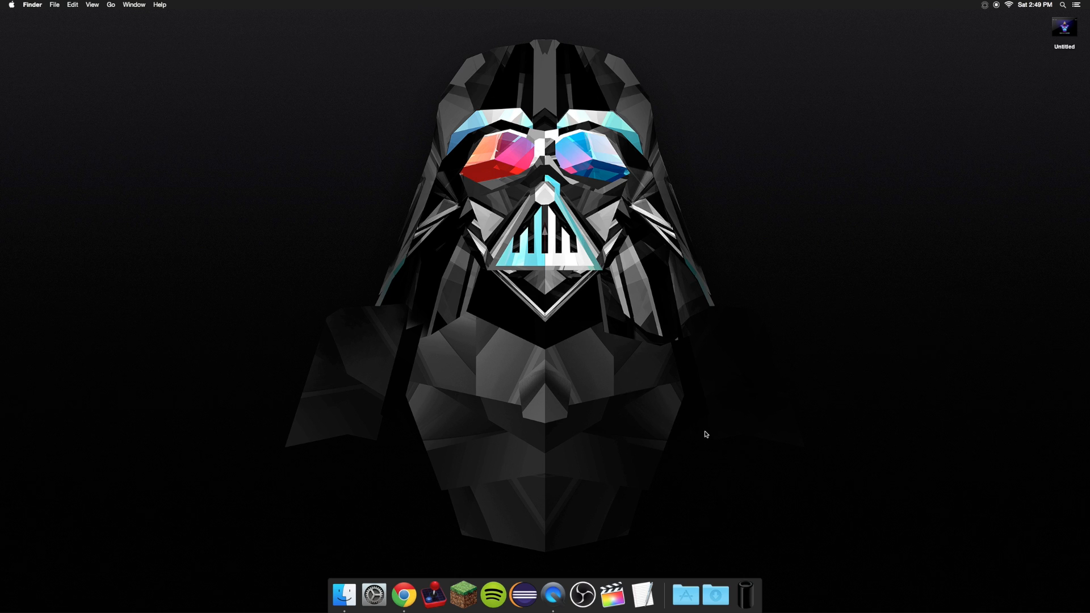
{"action": "mouse_move", "coordinate": [711, 394]}
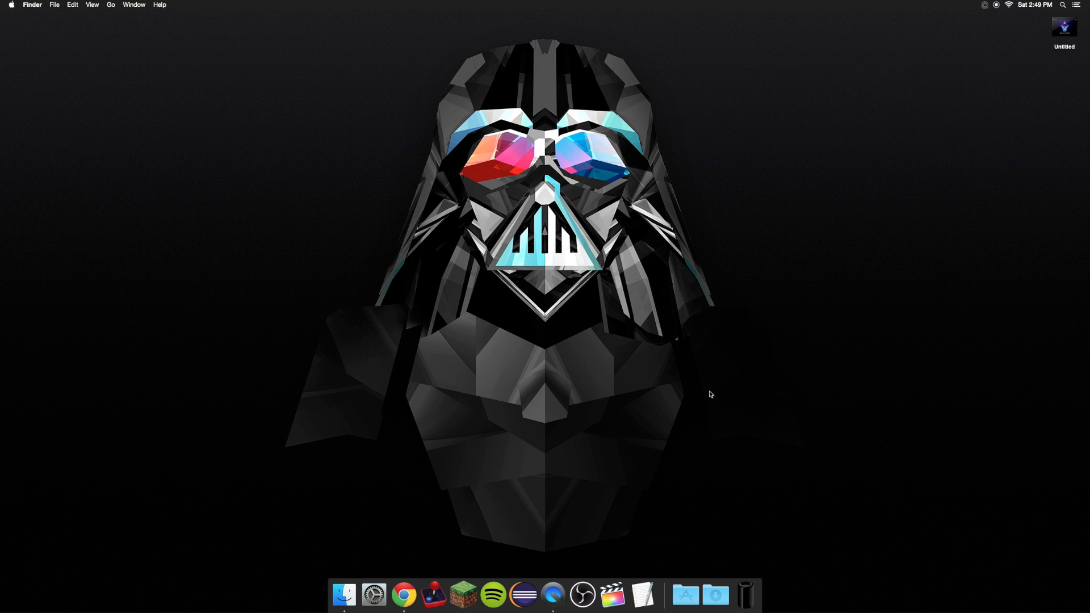
{"action": "mouse_move", "coordinate": [698, 444]}
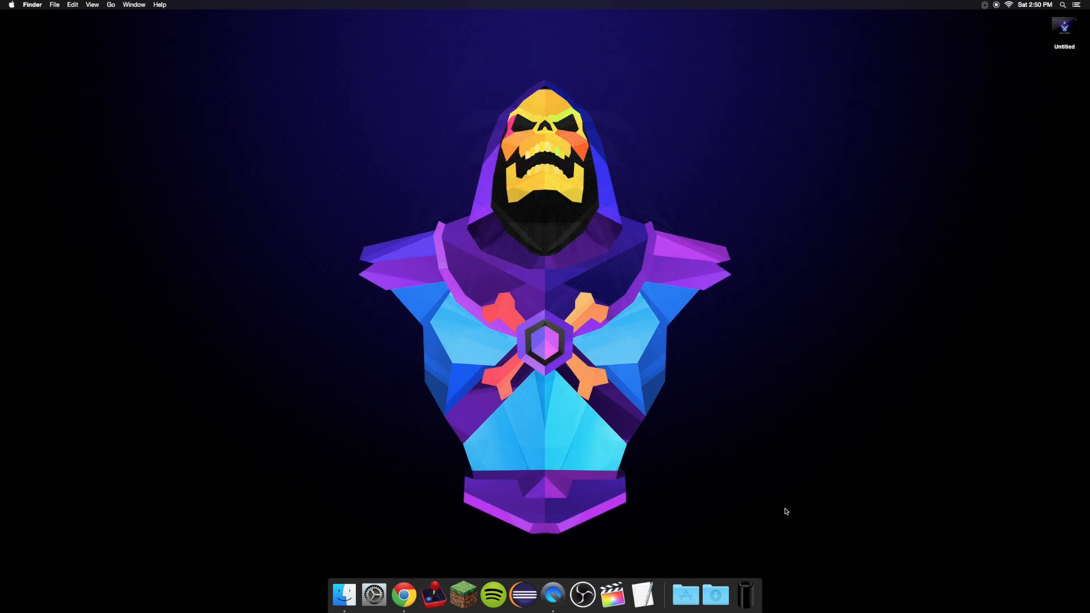
{"action": "mouse_move", "coordinate": [756, 368]}
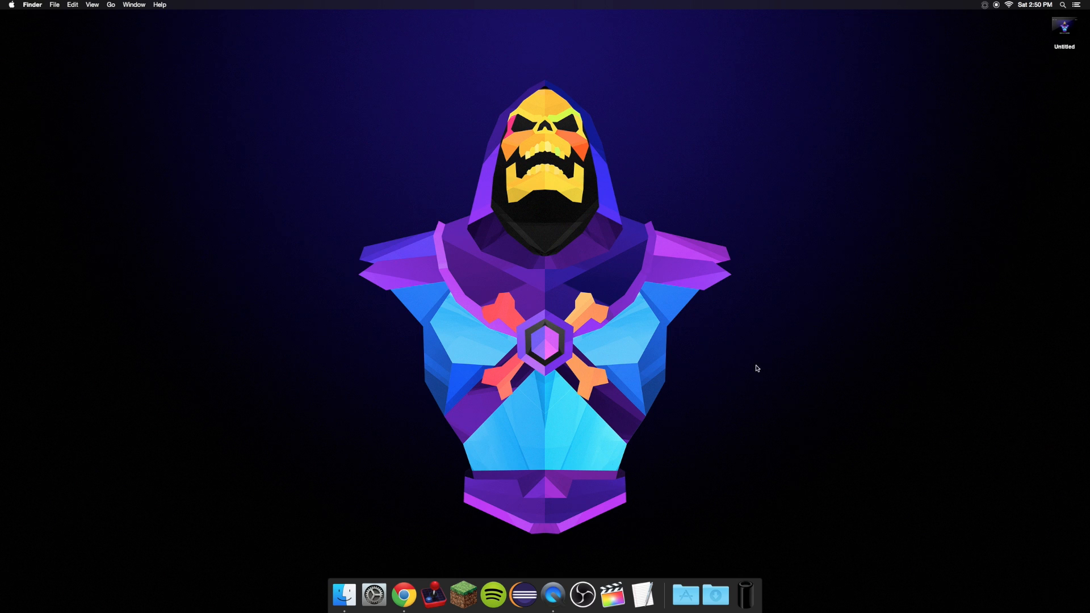
{"action": "mouse_move", "coordinate": [780, 367]}
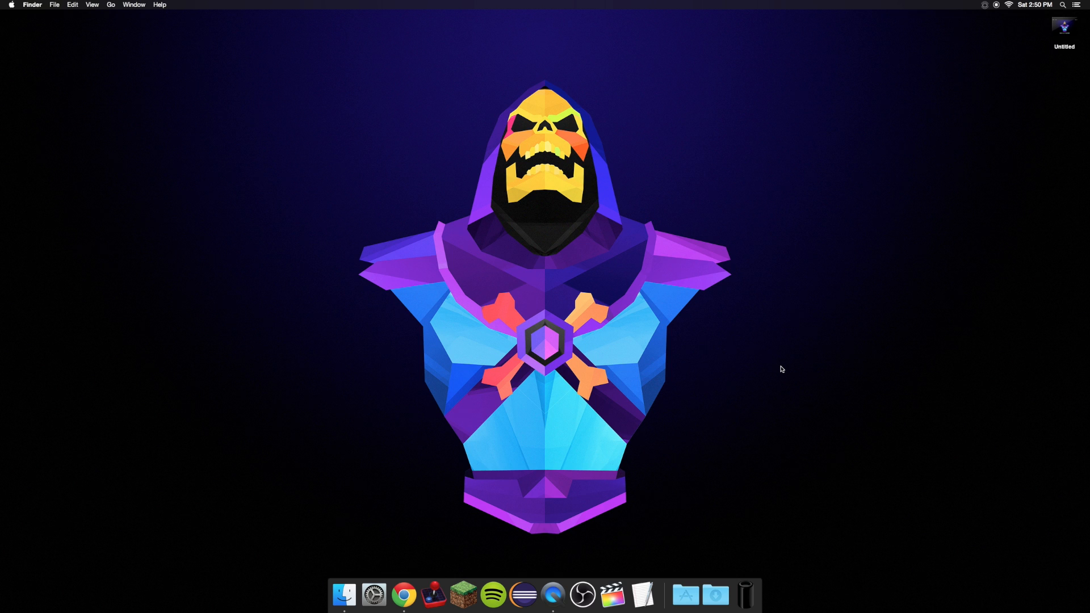
{"action": "mouse_move", "coordinate": [784, 395]}
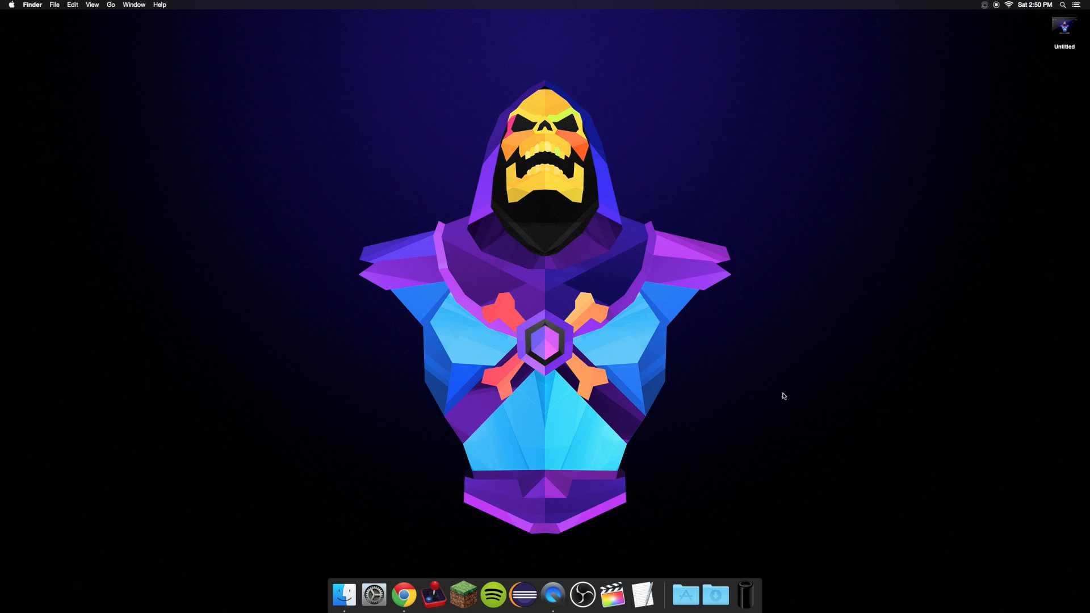
{"action": "mouse_move", "coordinate": [768, 381]}
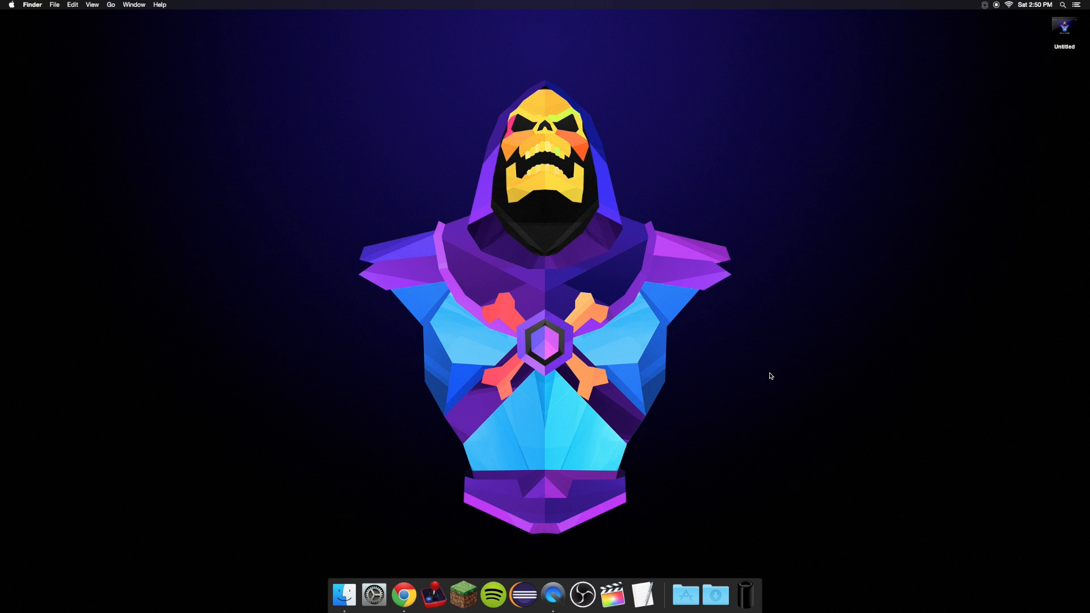
{"action": "mouse_move", "coordinate": [763, 397]}
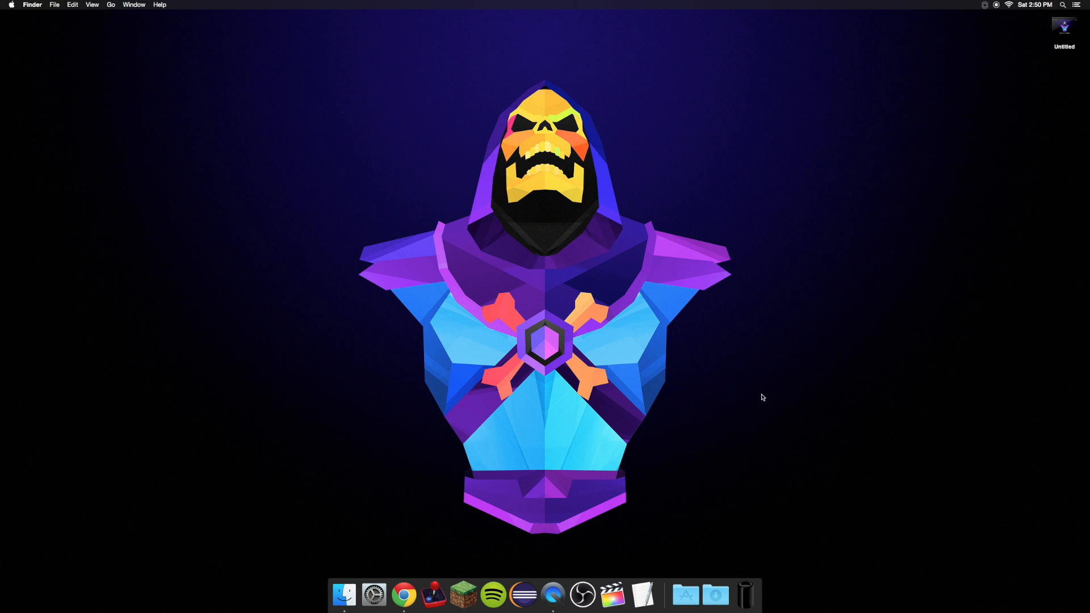
{"action": "mouse_move", "coordinate": [761, 415]}
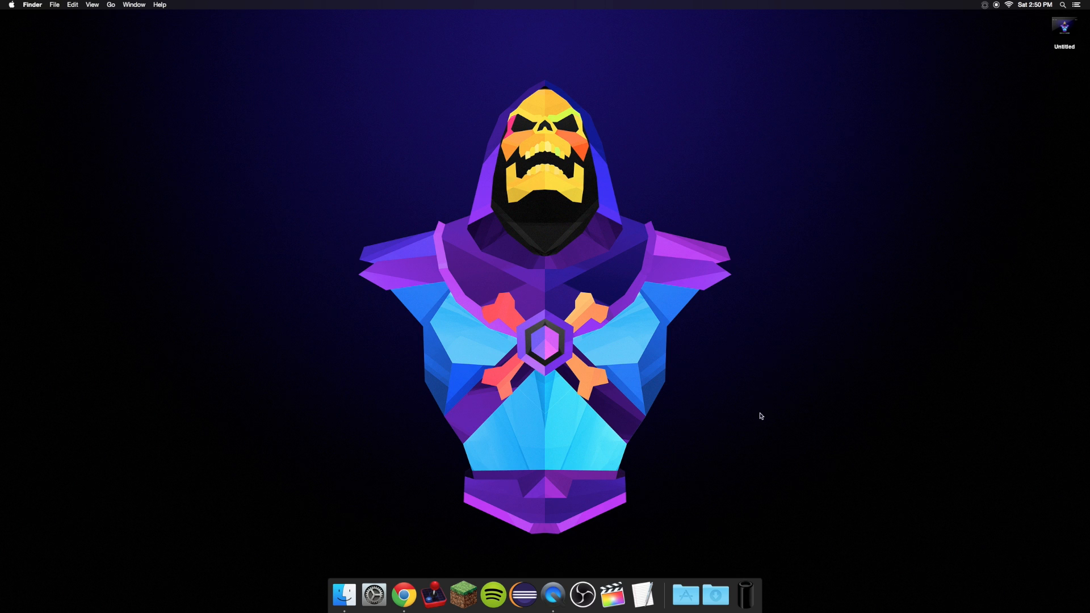